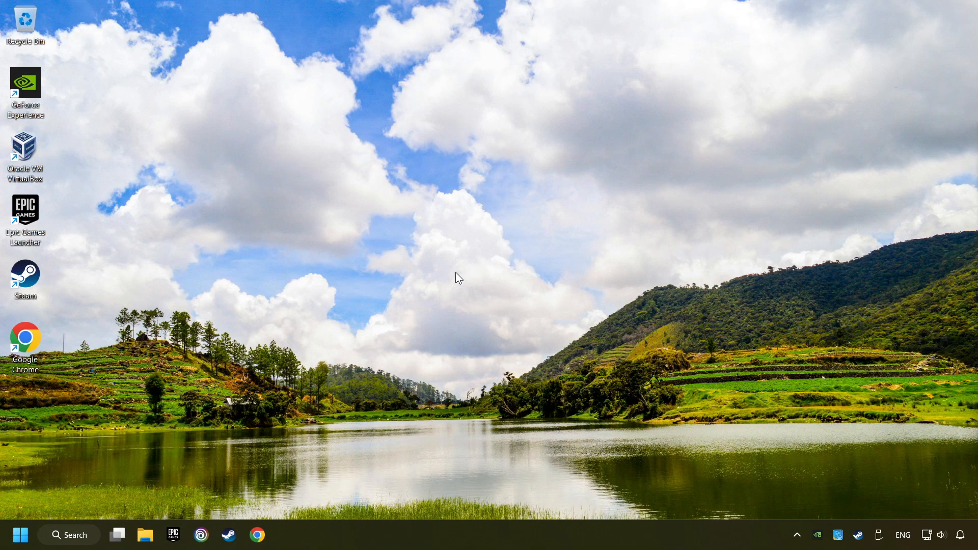
Step: Search Windows for 'device manager' from the taskbar
{"action": "left_click", "coordinate": [69, 534]}
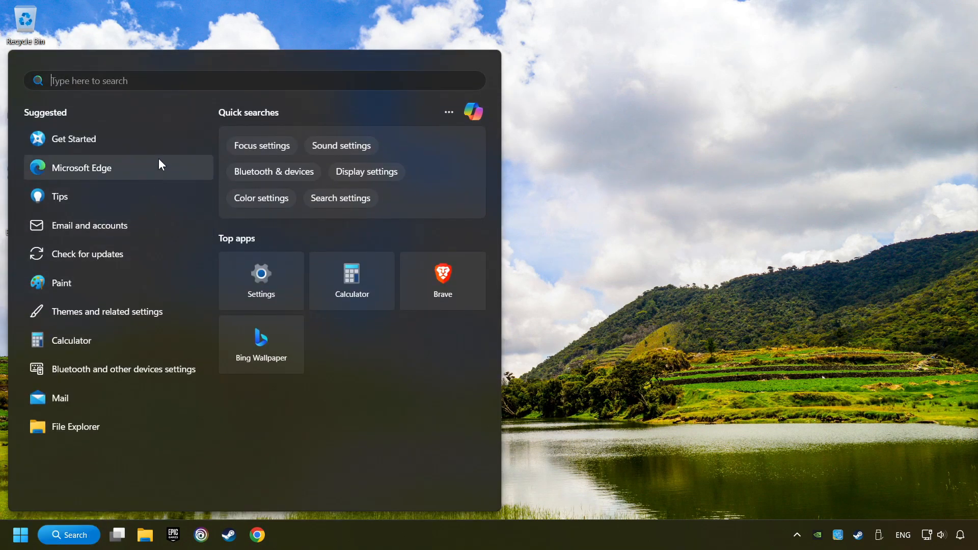
{"action": "type", "text": "device Manager"}
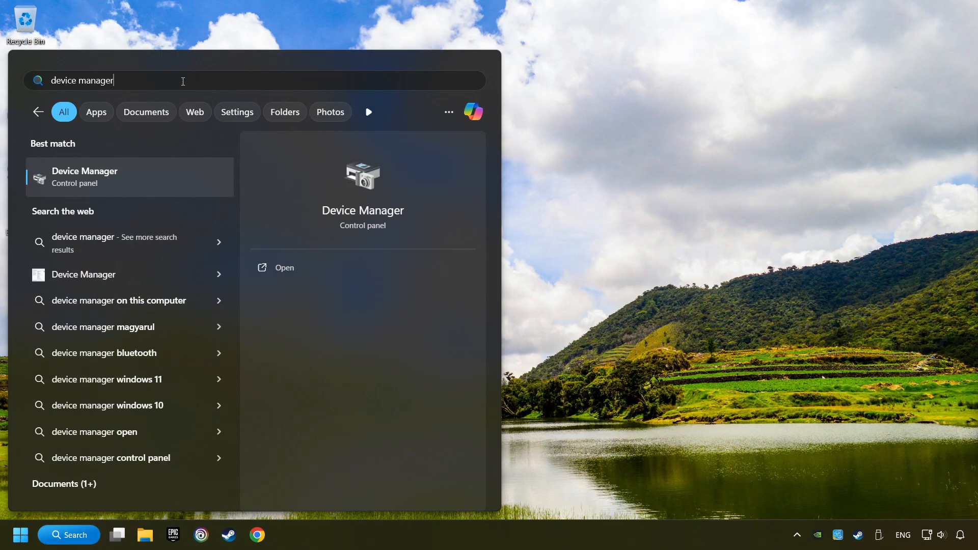
{"action": "mouse_move", "coordinate": [197, 181]}
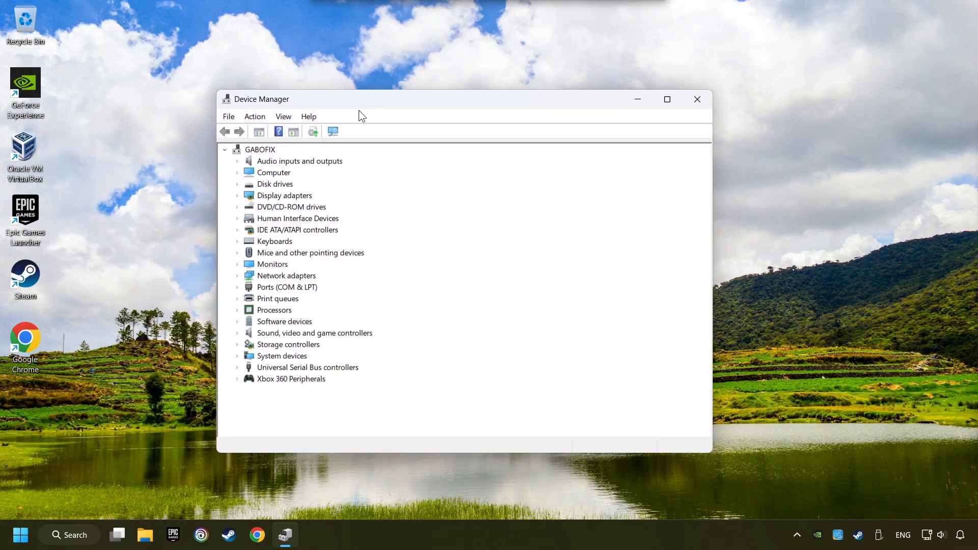
Step: Expand Xbox 360 Peripherals and disable the Xbox 360 Controller for Windows
{"action": "left_click", "coordinate": [291, 378]}
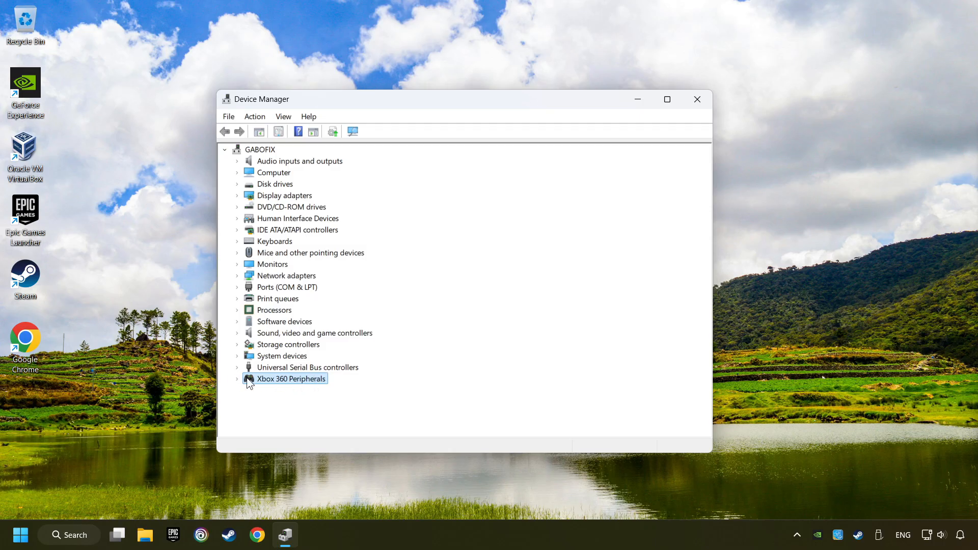
{"action": "left_click", "coordinate": [237, 378]}
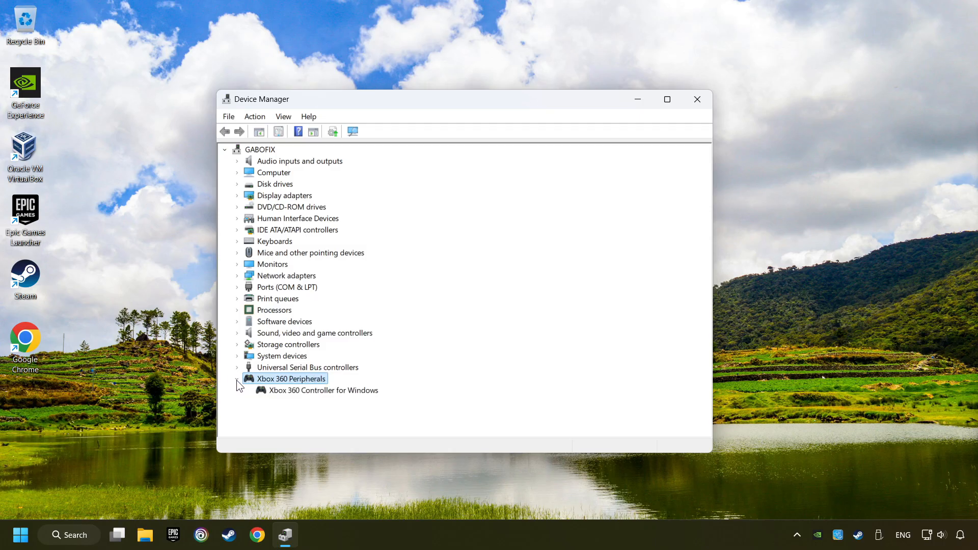
{"action": "left_click", "coordinate": [323, 390]}
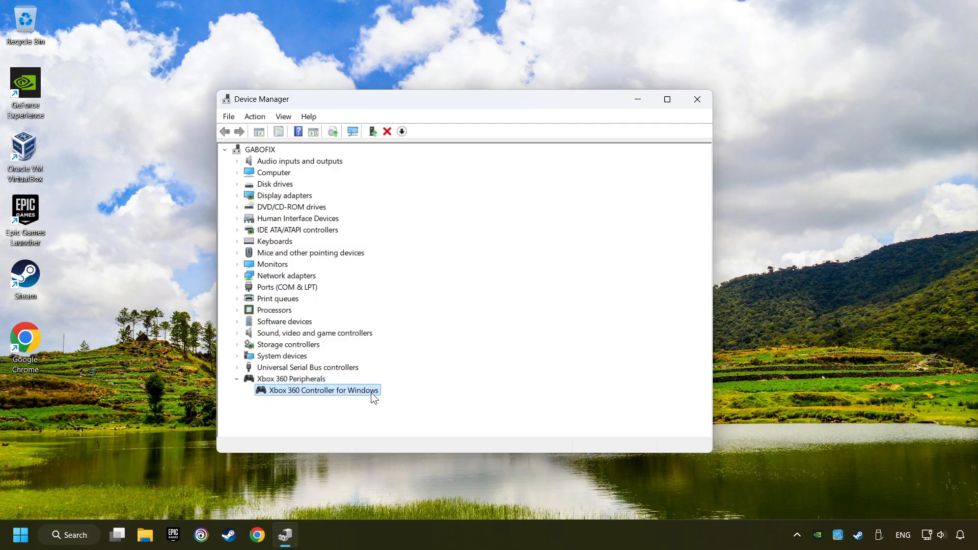
{"action": "right_click", "coordinate": [320, 390]}
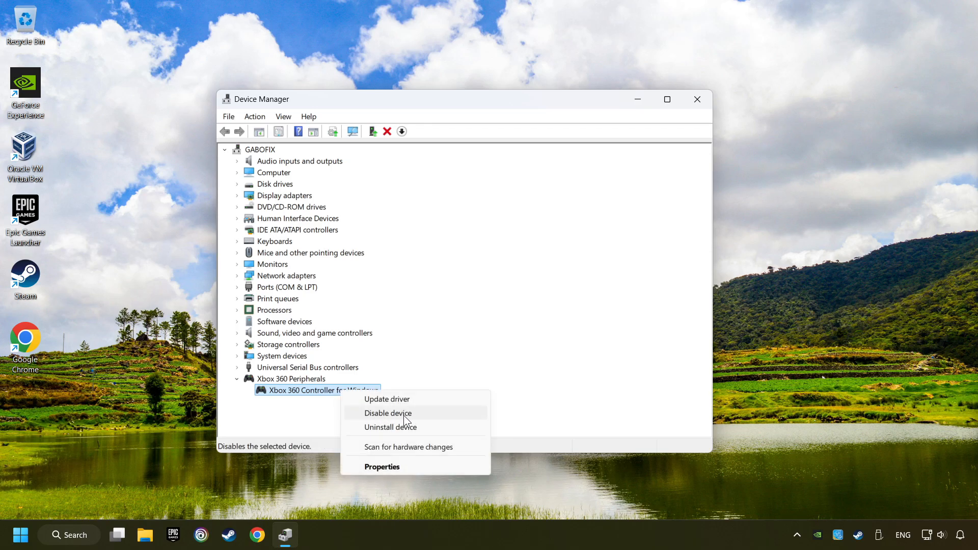
{"action": "left_click", "coordinate": [387, 413]}
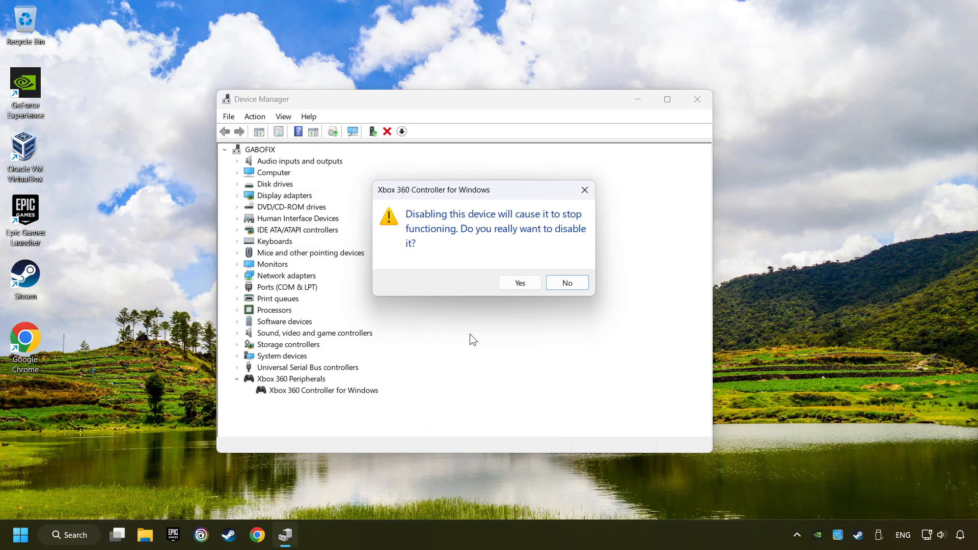
{"action": "left_click", "coordinate": [520, 283]}
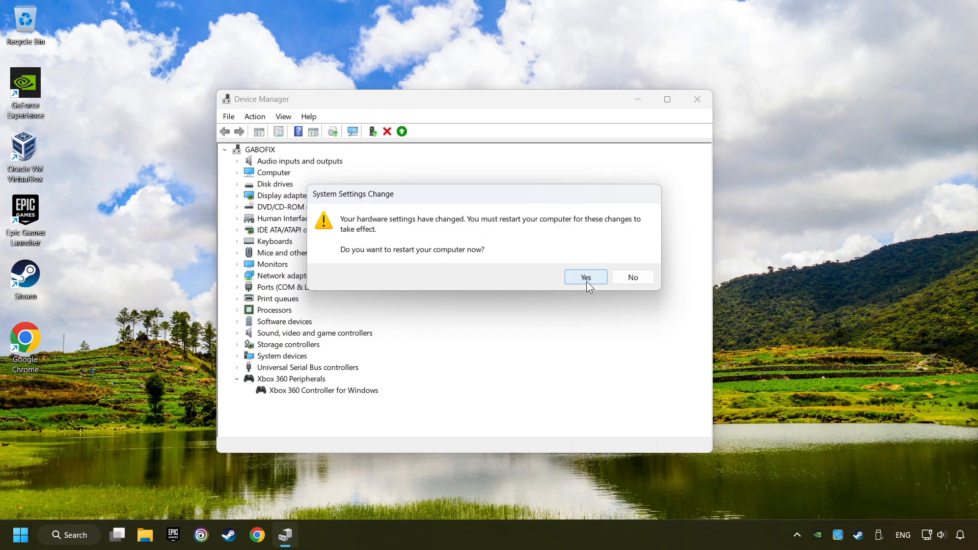
Step: Dismiss the restart prompt and re-enable the Xbox 360 controller
{"action": "left_click", "coordinate": [632, 277]}
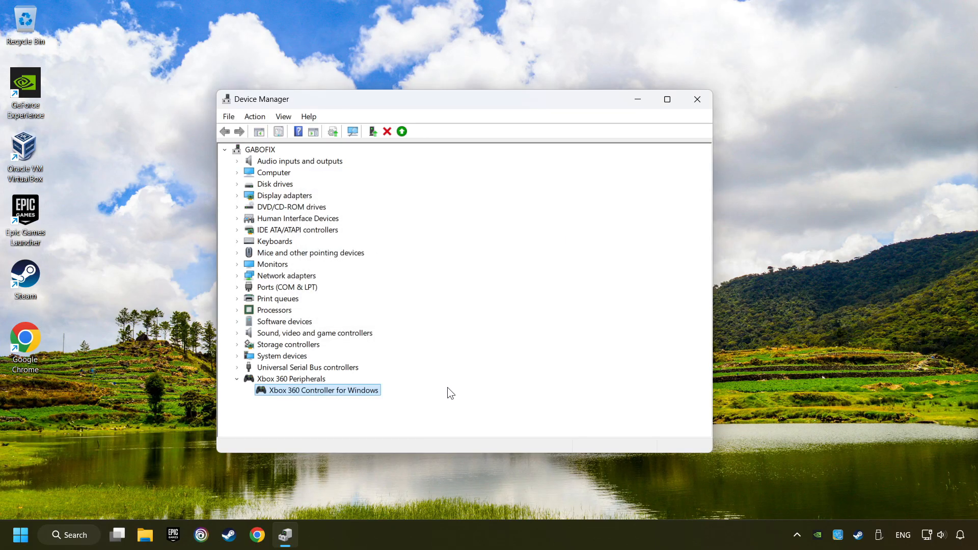
{"action": "mouse_move", "coordinate": [328, 396]}
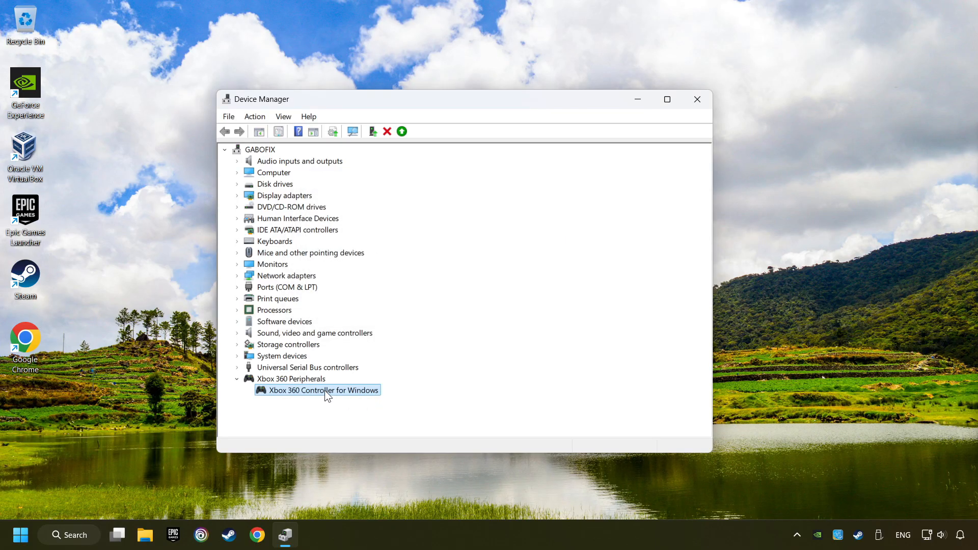
{"action": "right_click", "coordinate": [316, 390]}
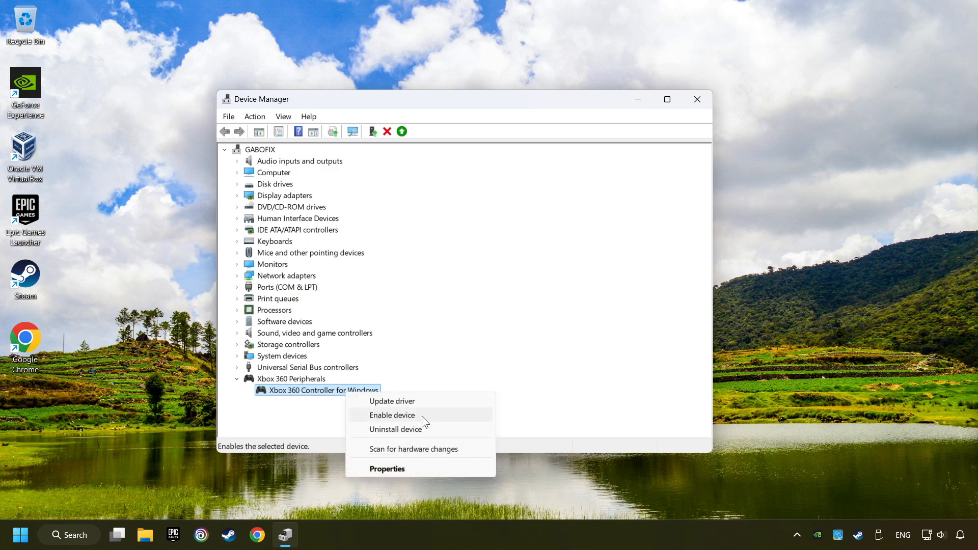
{"action": "left_click", "coordinate": [392, 415]}
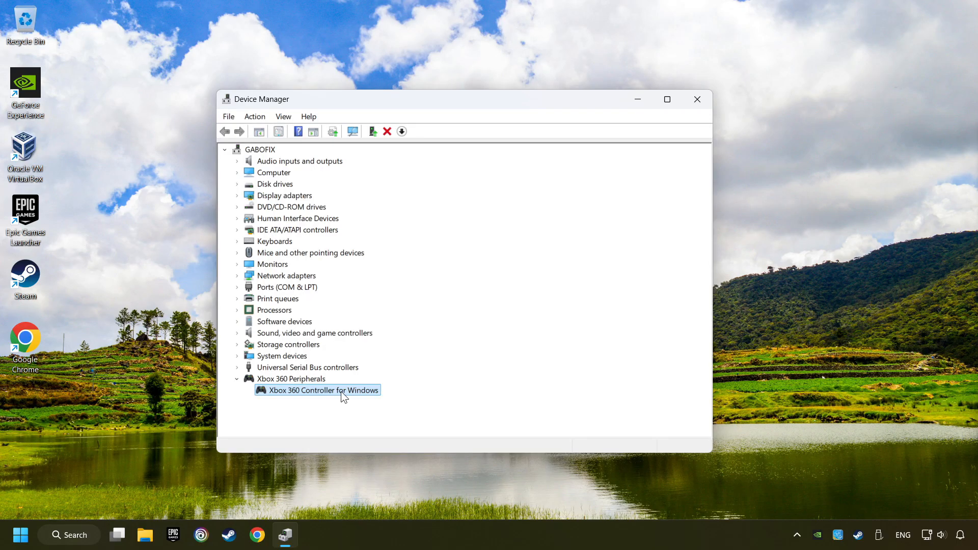
Step: Reinstall the Xbox 360 Controller for Windows driver from the on-computer list, then restart
{"action": "right_click", "coordinate": [322, 390]}
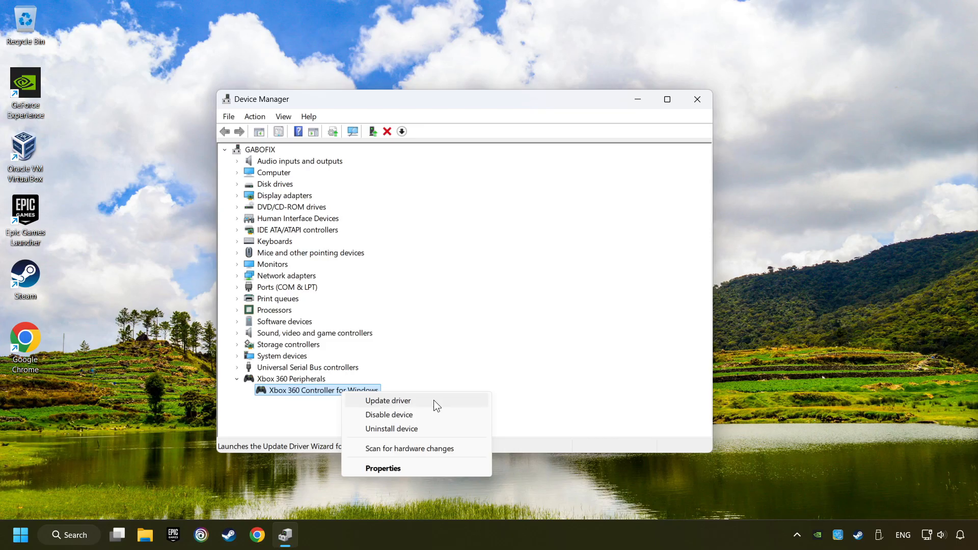
{"action": "left_click", "coordinate": [387, 401]}
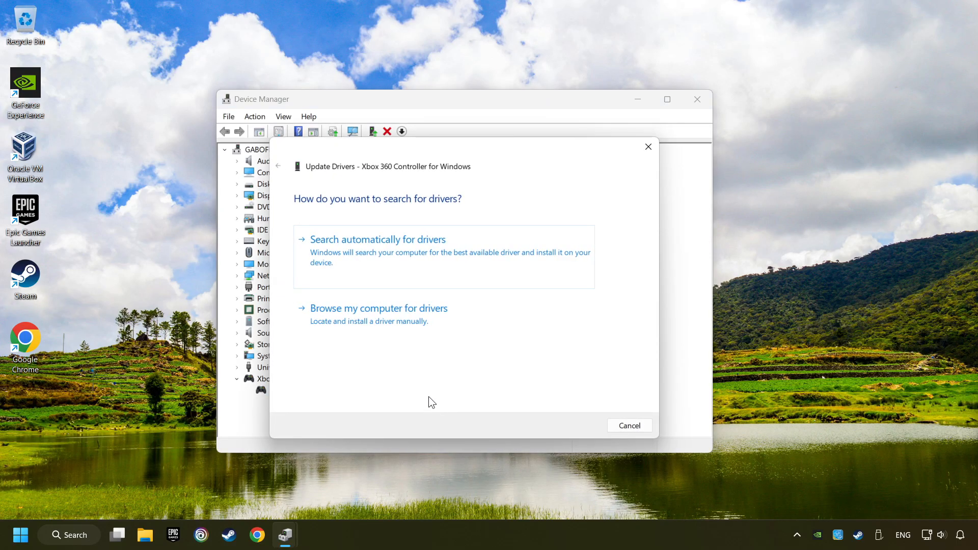
{"action": "mouse_move", "coordinate": [384, 329]}
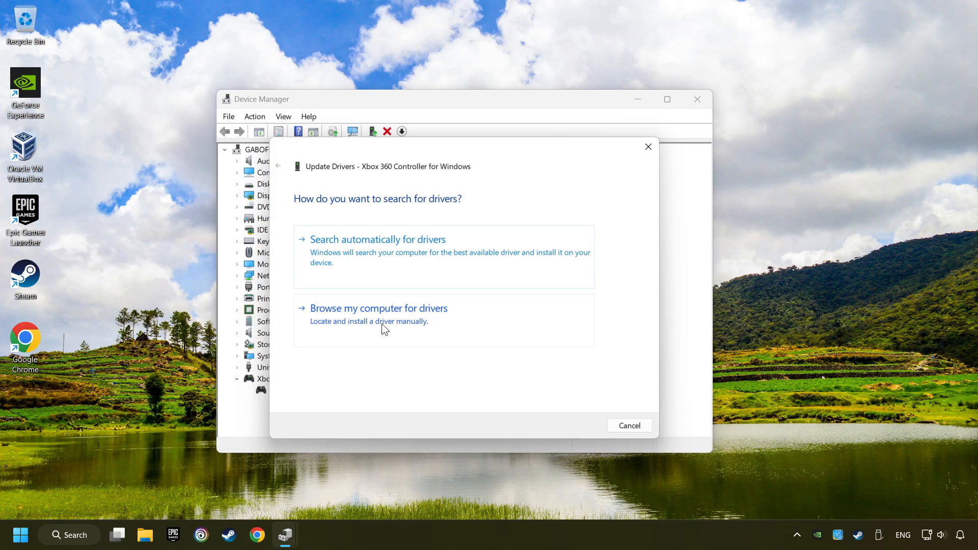
{"action": "left_click", "coordinate": [378, 308]}
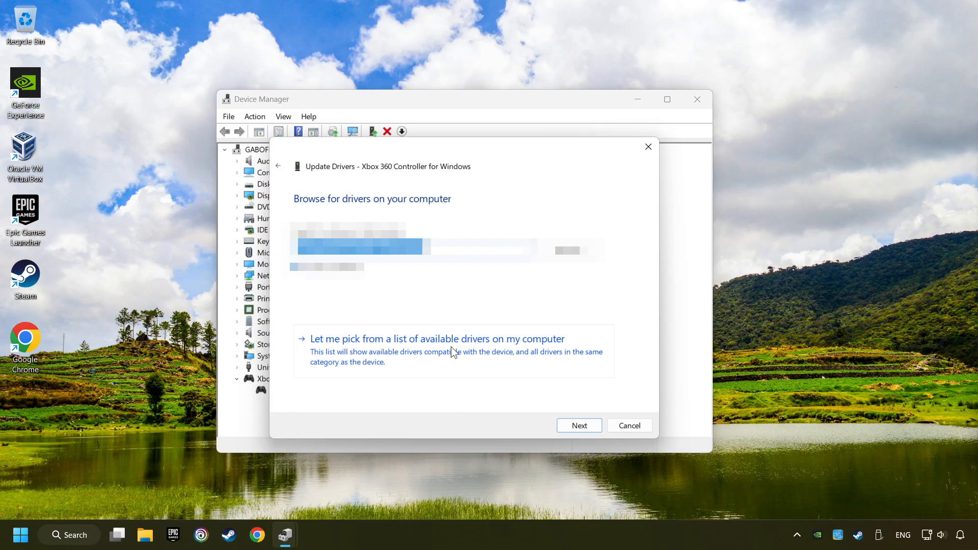
{"action": "left_click", "coordinate": [436, 339]}
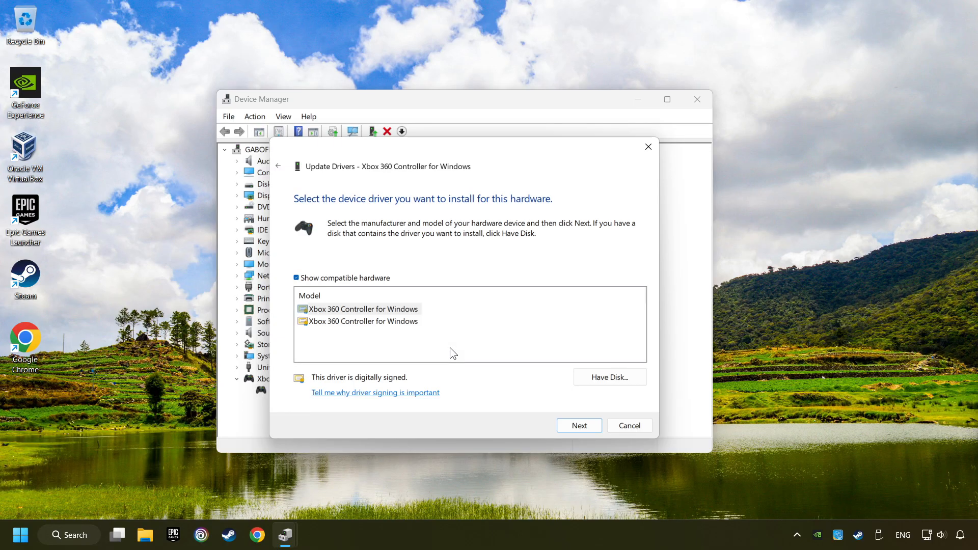
{"action": "left_click", "coordinate": [359, 308]}
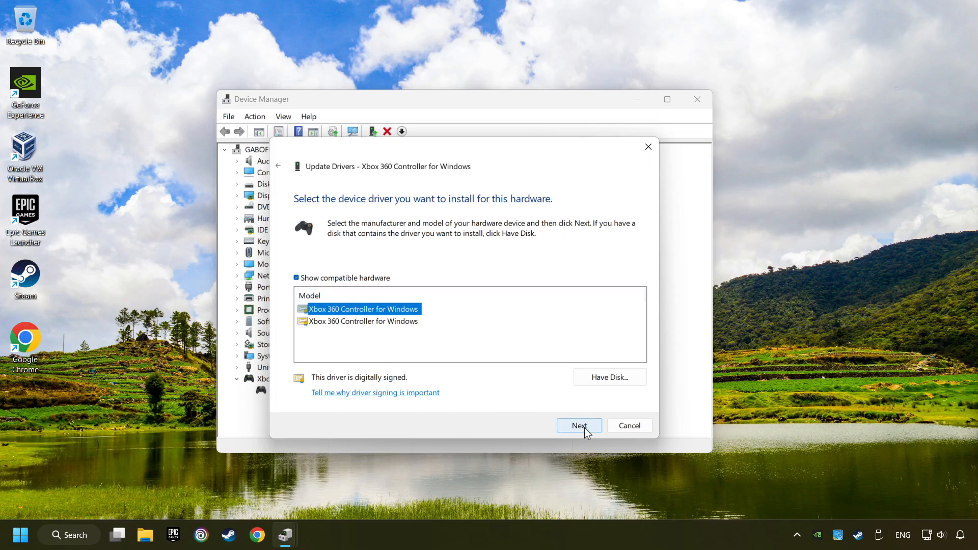
{"action": "left_click", "coordinate": [578, 426]}
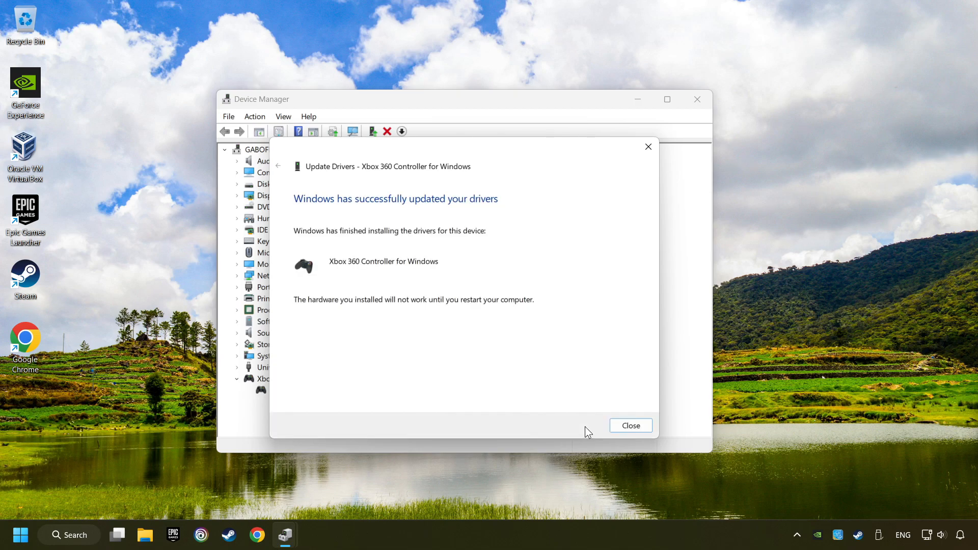
{"action": "left_click", "coordinate": [630, 425]}
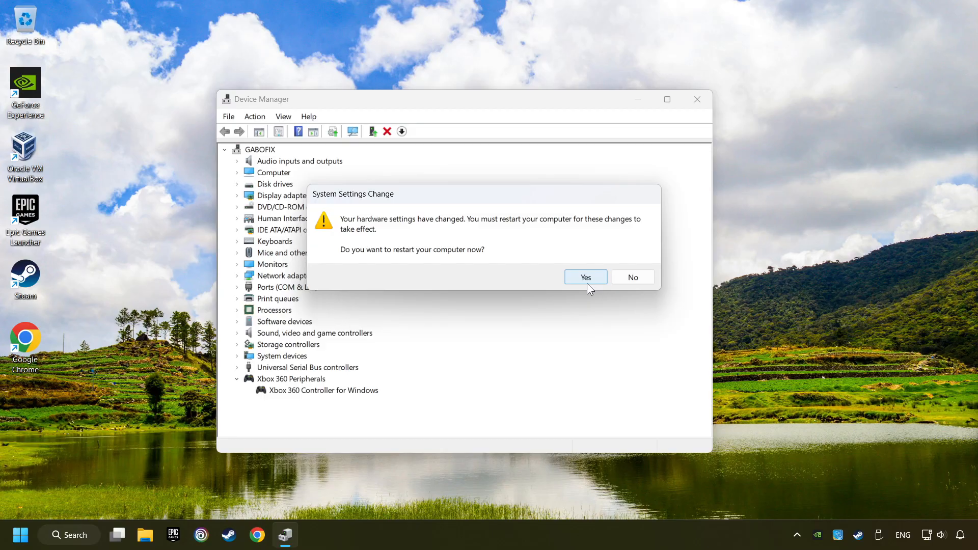
{"action": "left_click", "coordinate": [632, 277]}
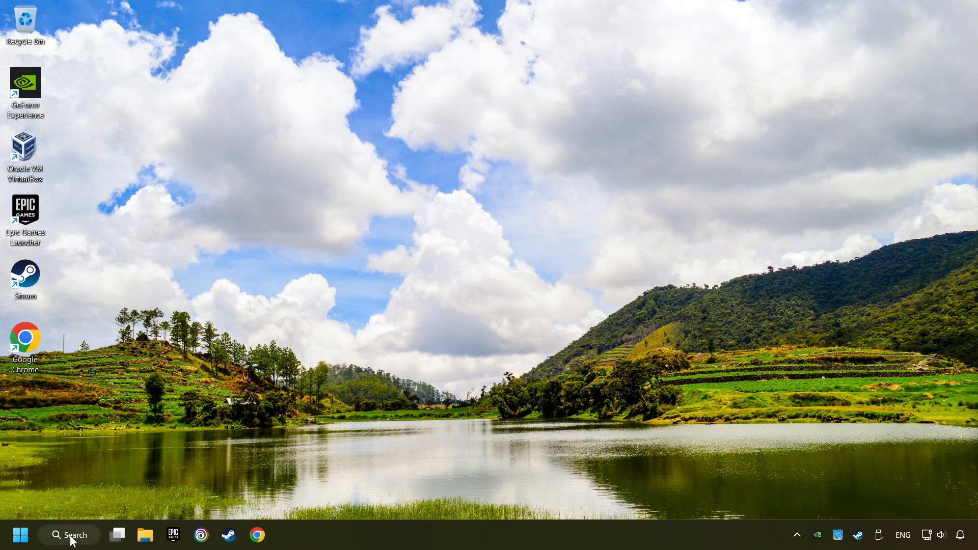
Step: Search 'de' in Windows Search and launch Device Manager
{"action": "type", "text": "de"}
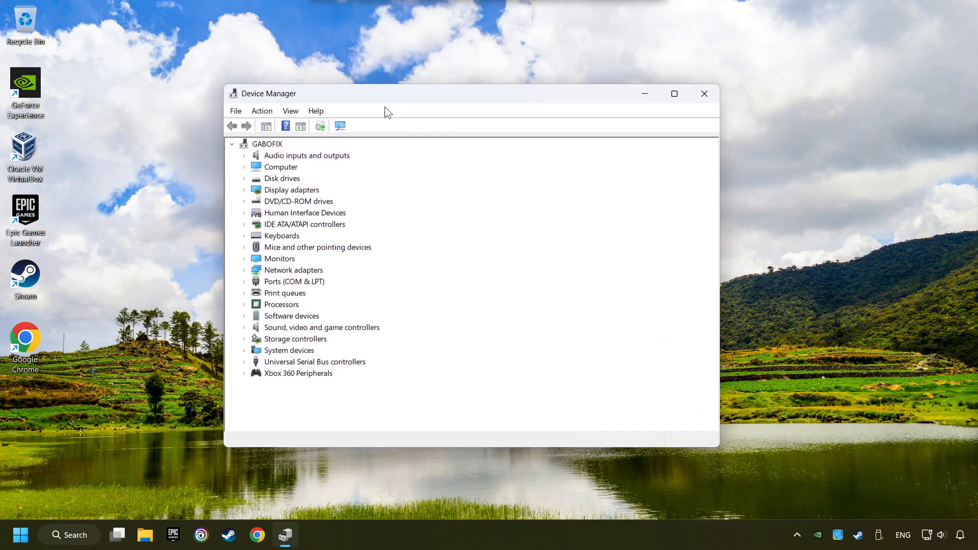
Step: Expand Universal Serial Bus controllers and right-click the first Generic USB Hub
{"action": "left_click", "coordinate": [314, 362]}
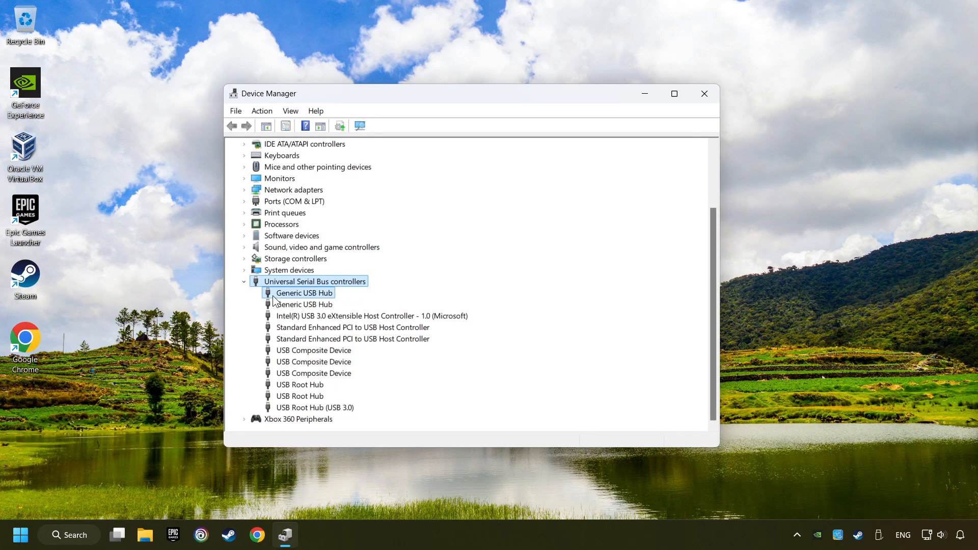
{"action": "left_click", "coordinate": [314, 281]}
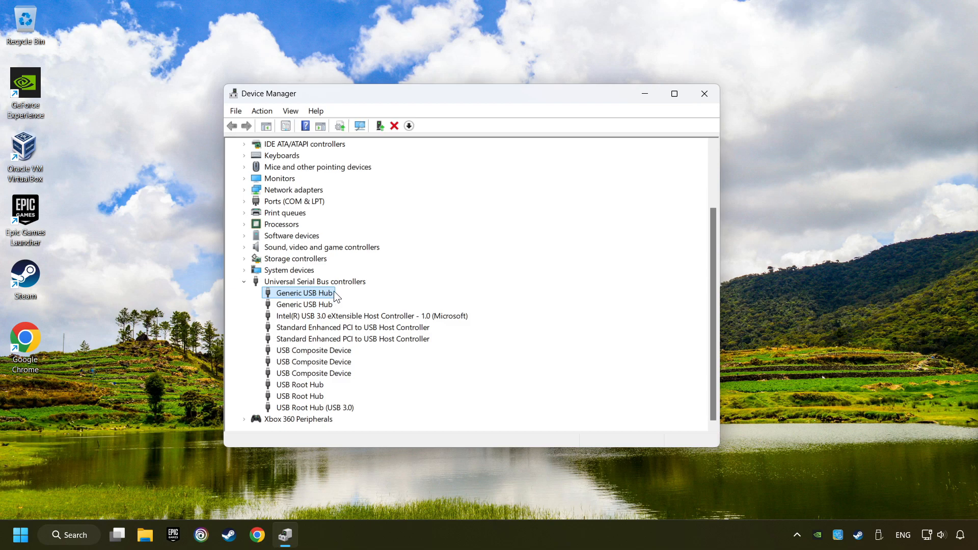
{"action": "right_click", "coordinate": [303, 292]}
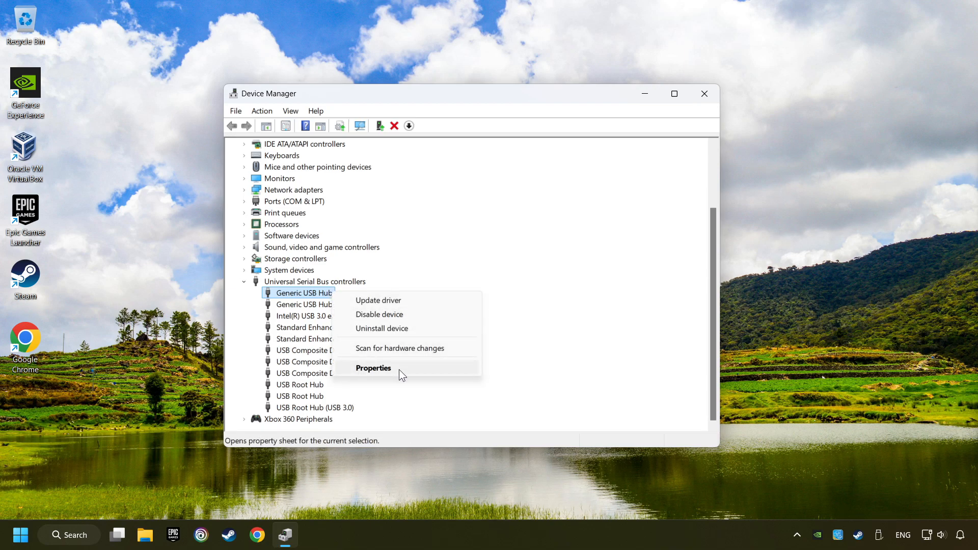
Step: Review the Generic USB Hub's Power Management properties, confirm with OK, and close Device Manager
{"action": "left_click", "coordinate": [372, 367]}
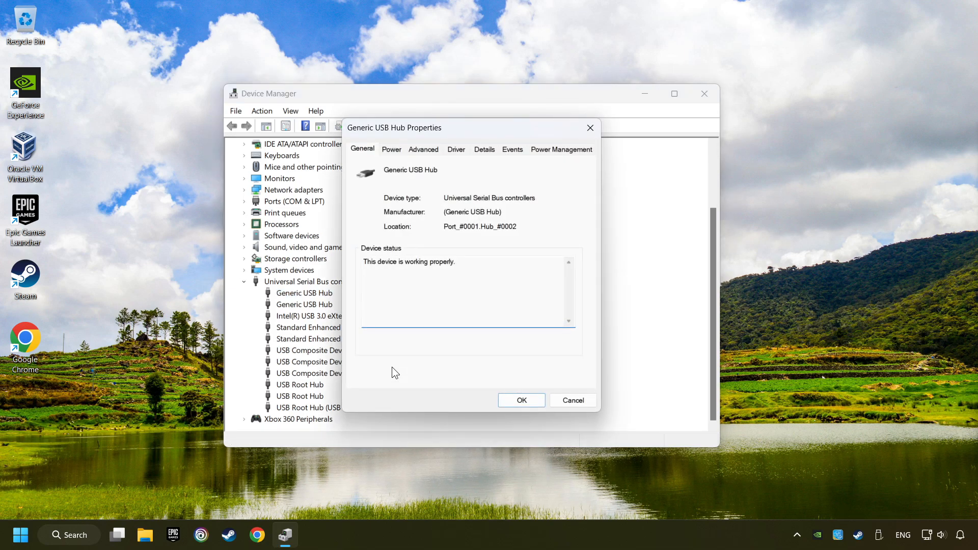
{"action": "mouse_move", "coordinate": [555, 159]}
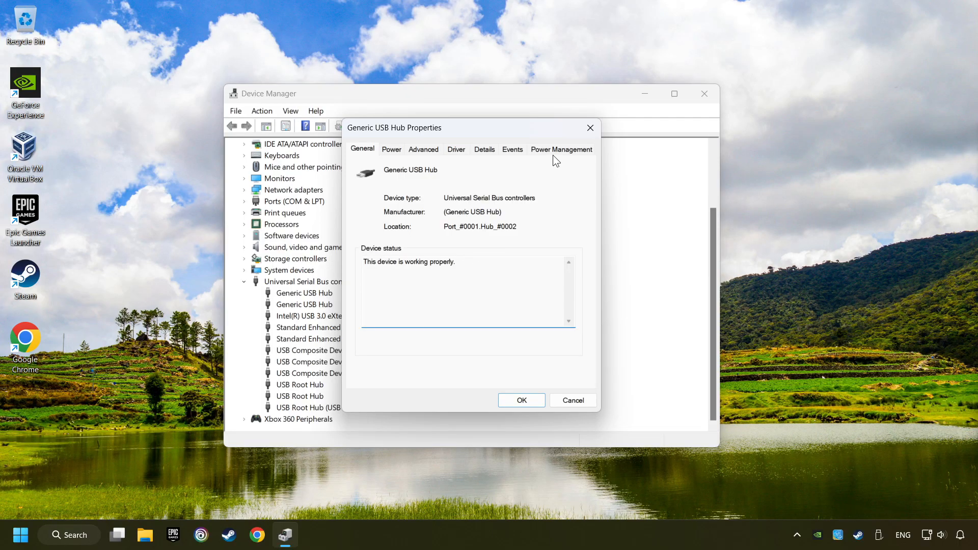
{"action": "left_click", "coordinate": [560, 149]}
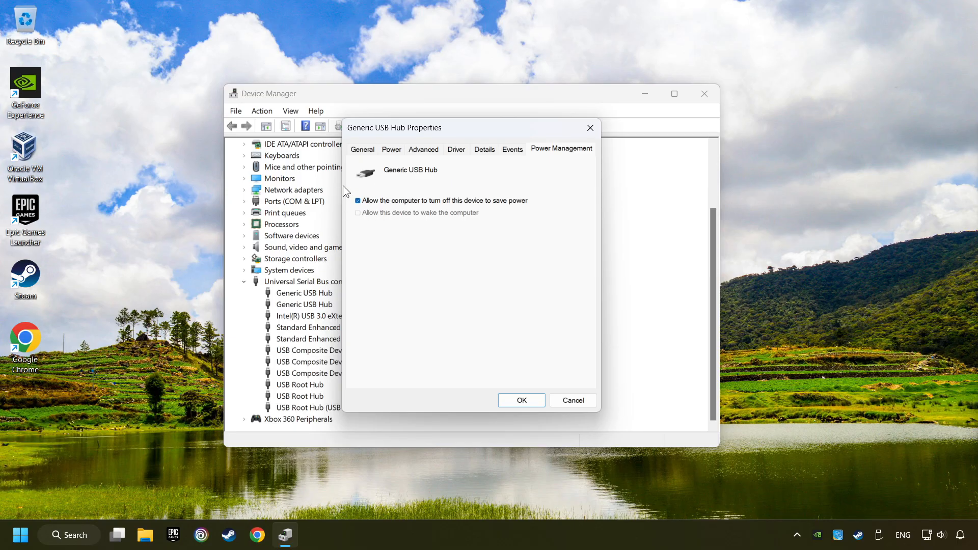
{"action": "mouse_move", "coordinate": [506, 217]}
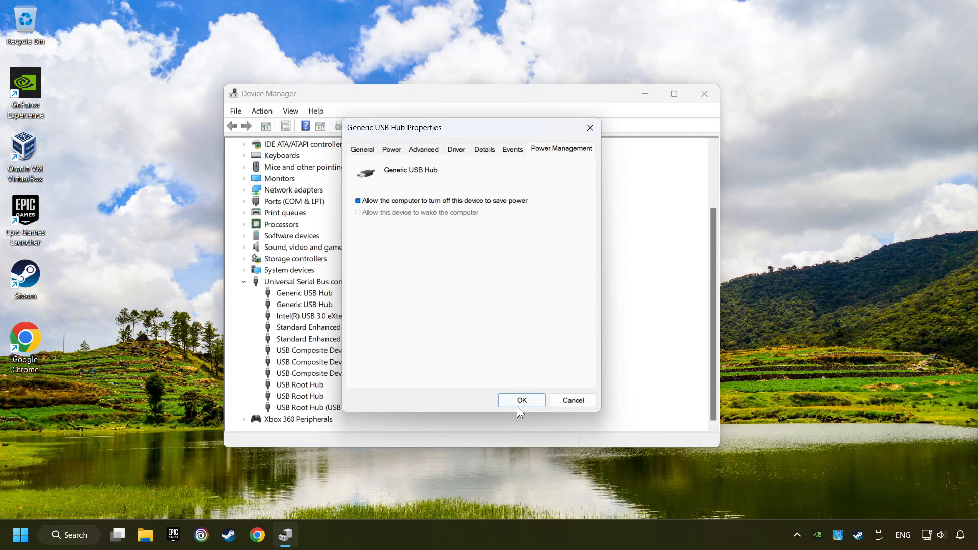
{"action": "left_click", "coordinate": [520, 400]}
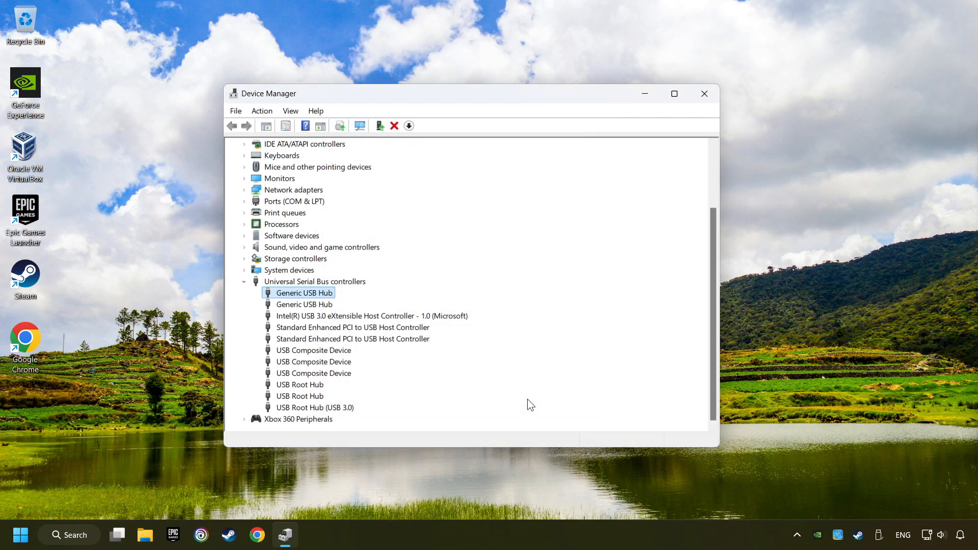
{"action": "mouse_move", "coordinate": [704, 94]}
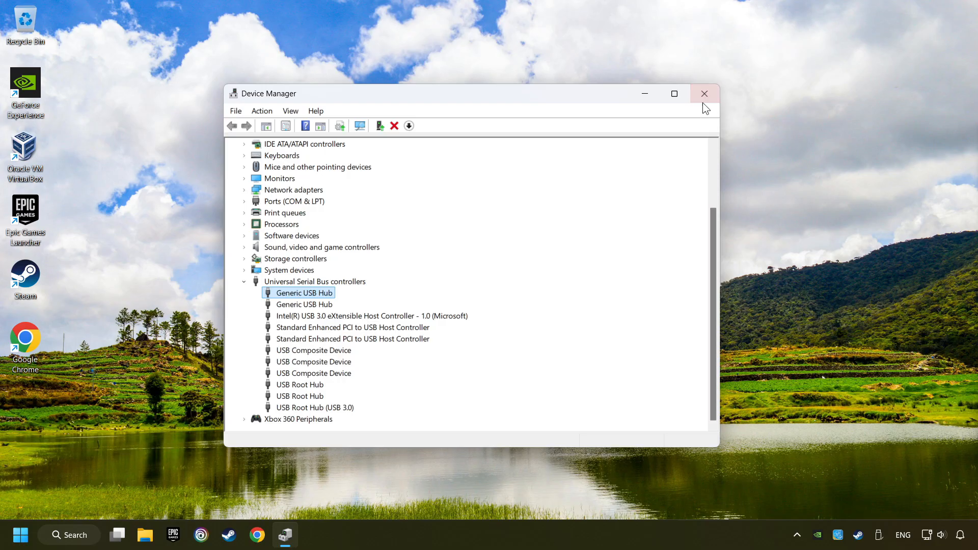
{"action": "left_click", "coordinate": [704, 94]}
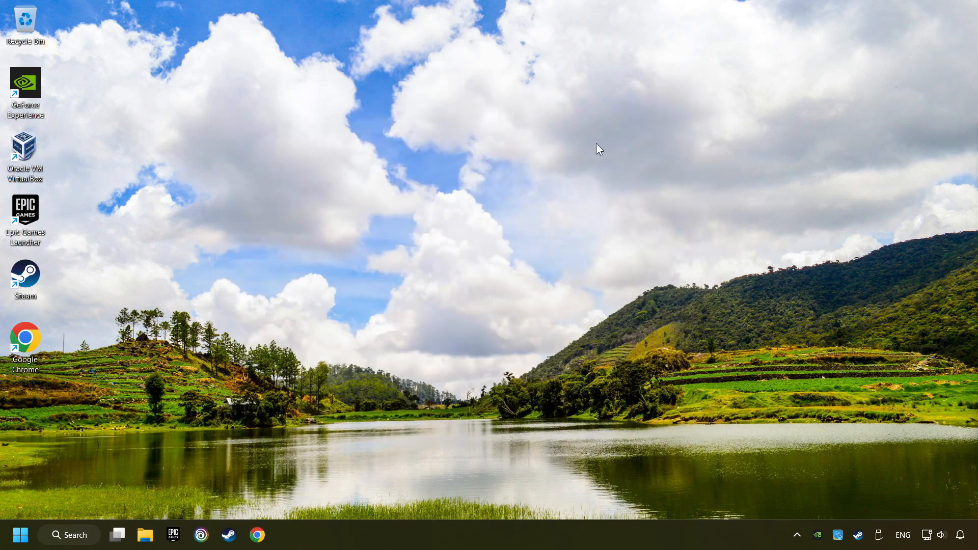
{"action": "mouse_move", "coordinate": [78, 539]}
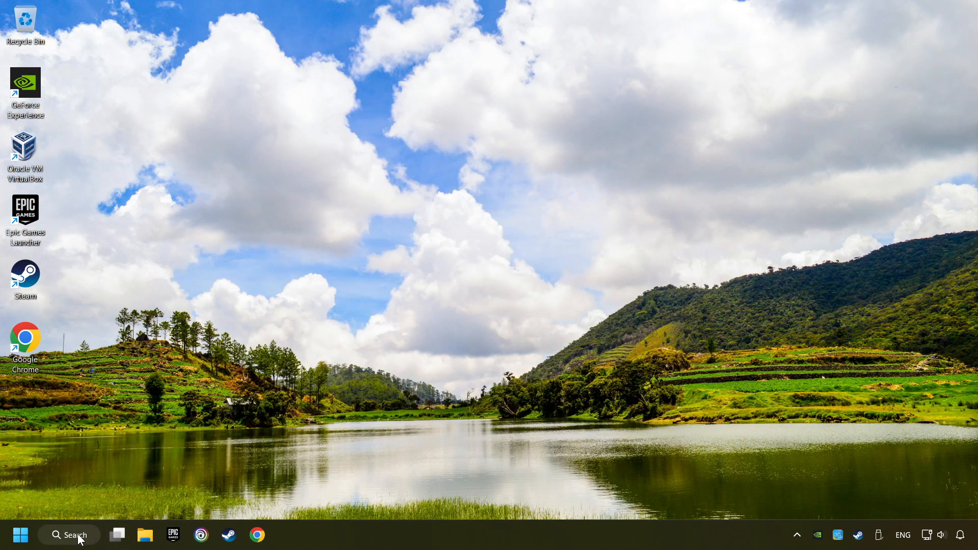
Step: Search 'controllers' and open 'Set up USB game controllers'
{"action": "left_click", "coordinate": [69, 535]}
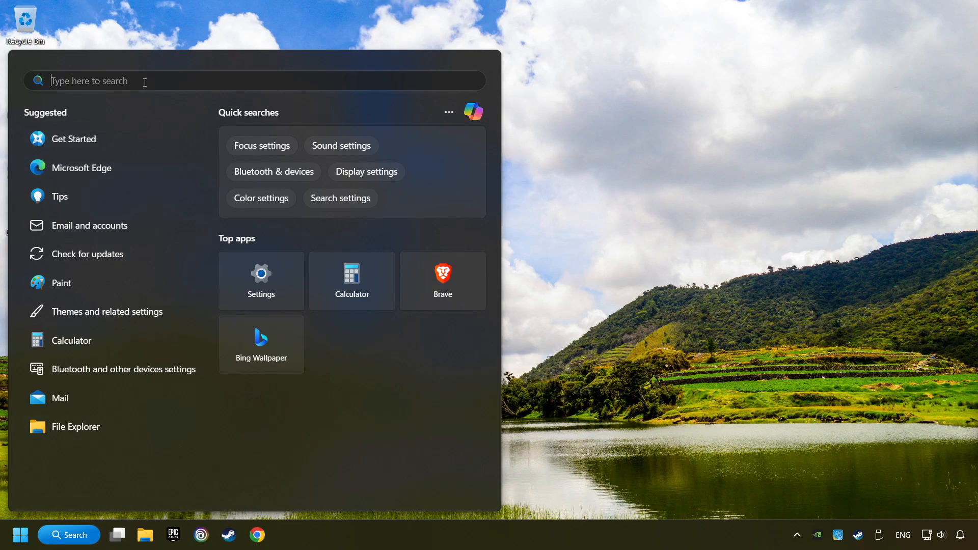
{"action": "type", "text": "controllers"}
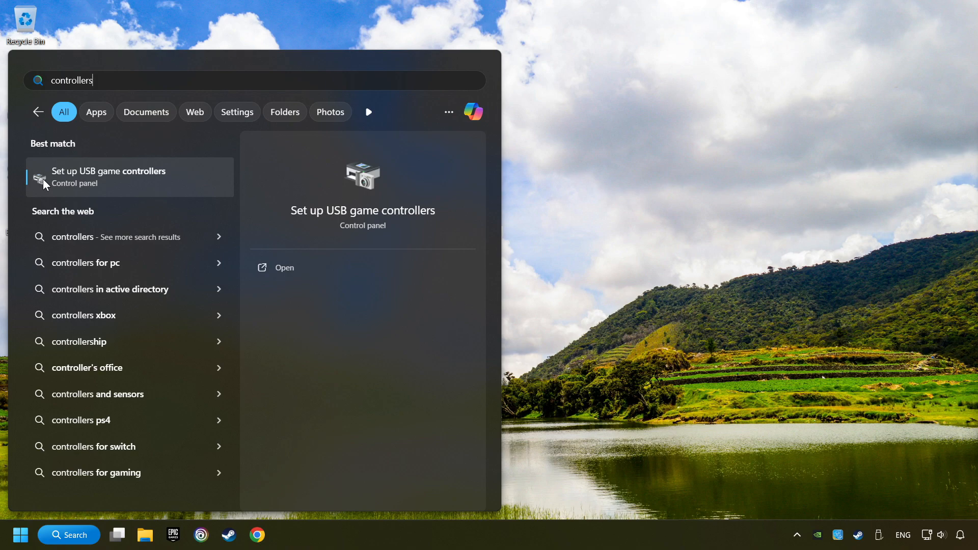
{"action": "mouse_move", "coordinate": [207, 183]}
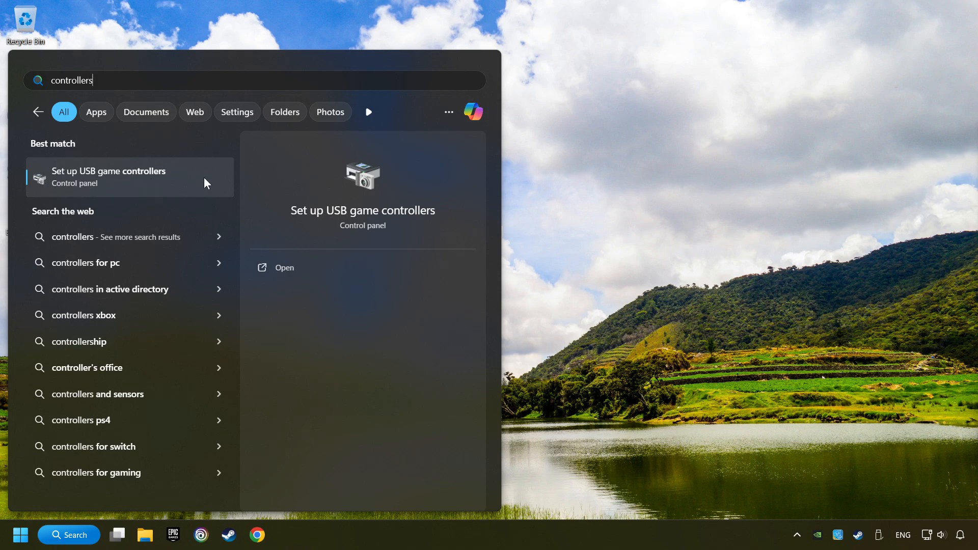
{"action": "left_click", "coordinate": [109, 176]}
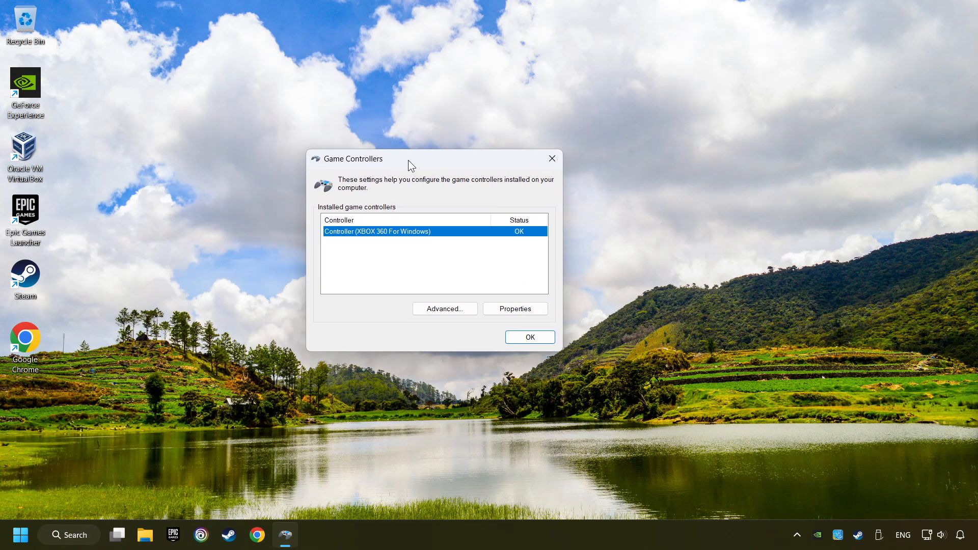
Step: Open the Xbox 360 controller's Properties on the Settings tab
{"action": "left_click_drag", "start_coordinate": [411, 158], "coordinate": [482, 167]}
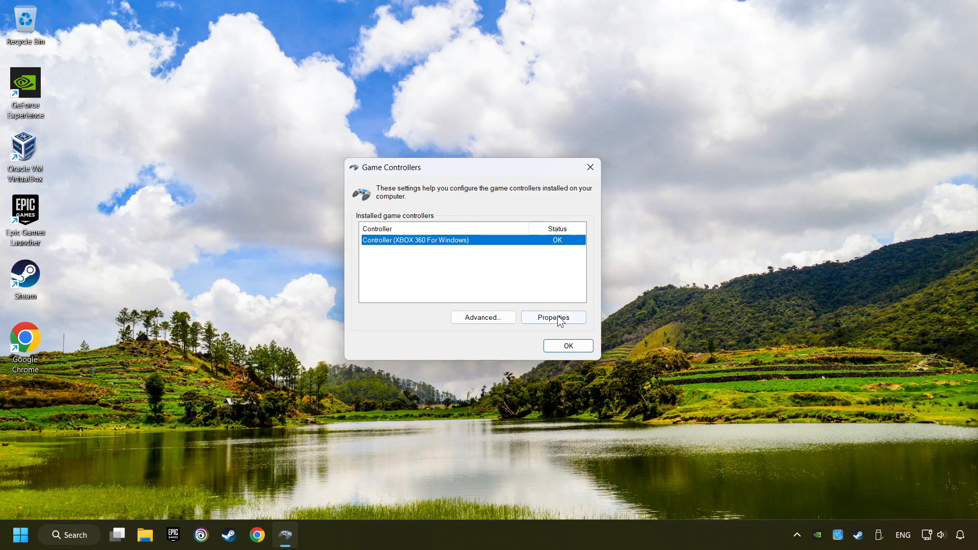
{"action": "left_click", "coordinate": [553, 317]}
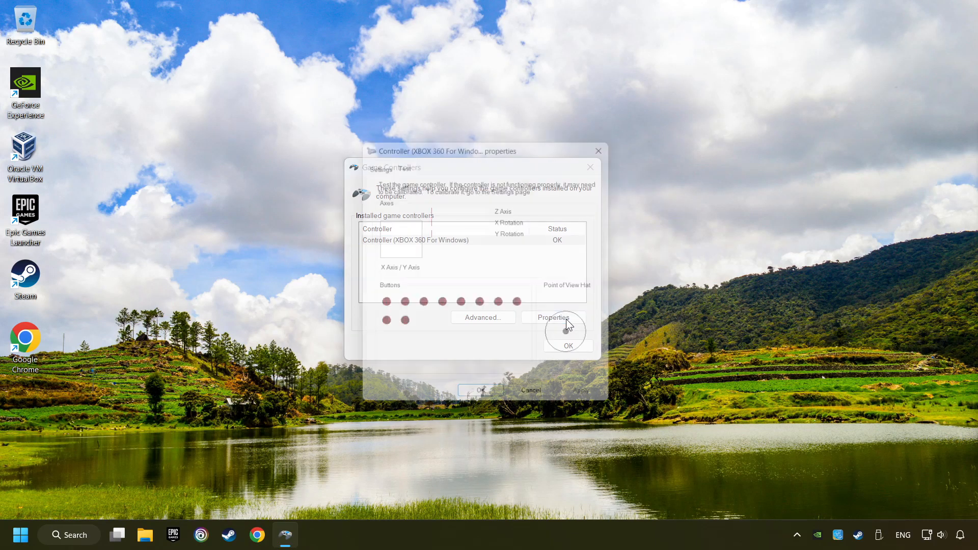
{"action": "left_click", "coordinate": [551, 317]}
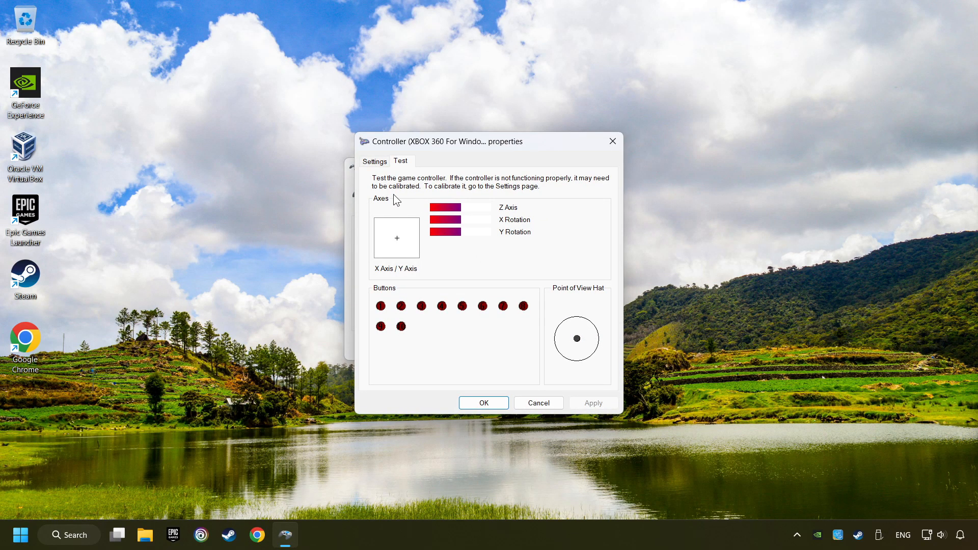
{"action": "left_click", "coordinate": [374, 161]}
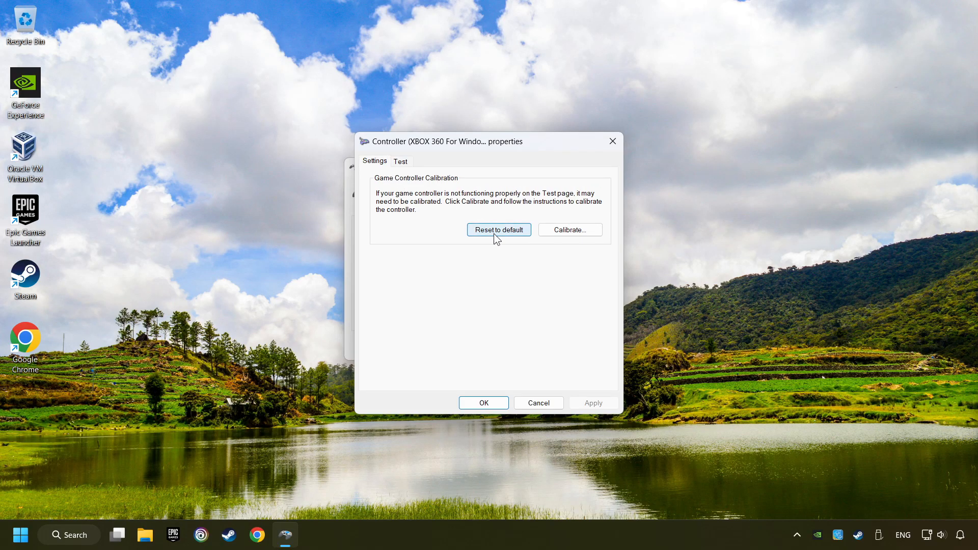
{"action": "mouse_move", "coordinate": [534, 239]}
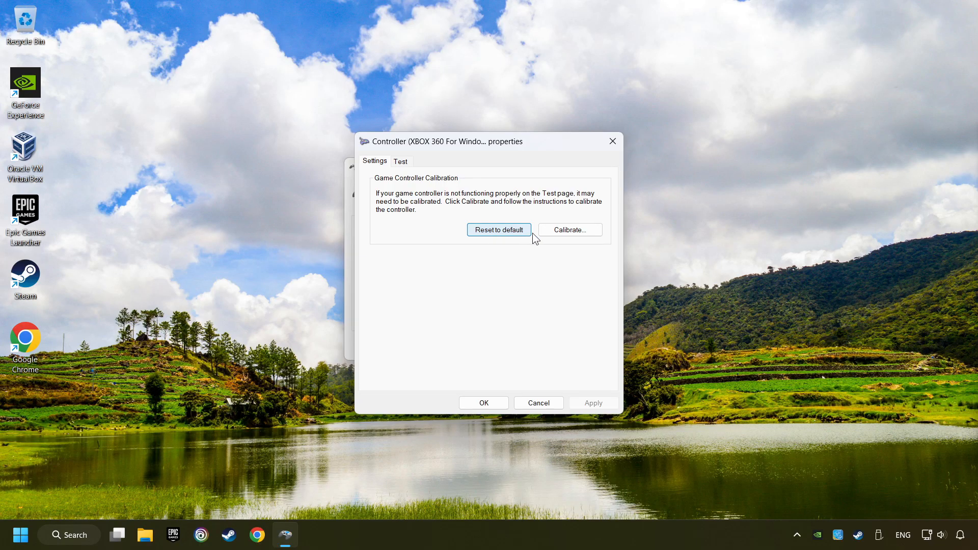
Step: Complete the calibration wizard through the Z Axis, then close Properties and Game Controllers
{"action": "left_click", "coordinate": [569, 230]}
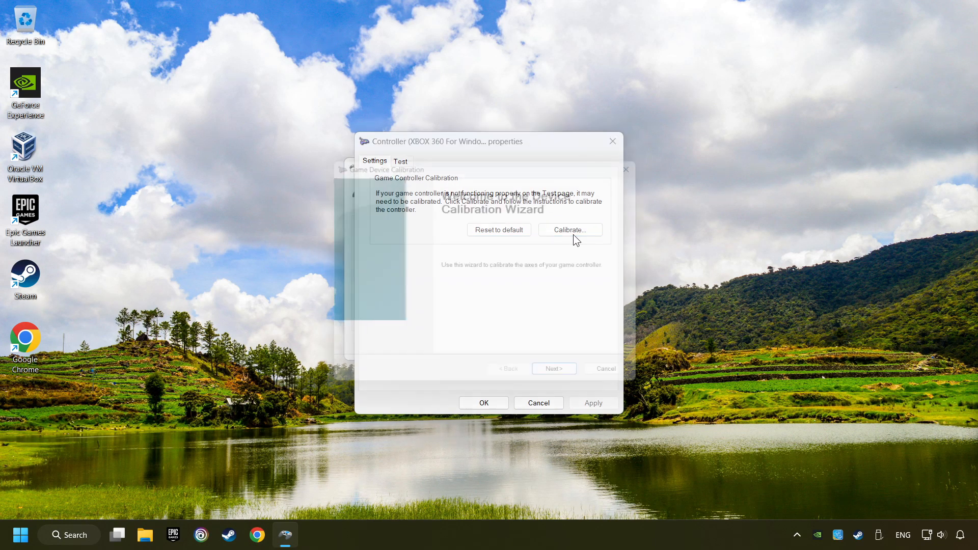
{"action": "left_click", "coordinate": [569, 230]}
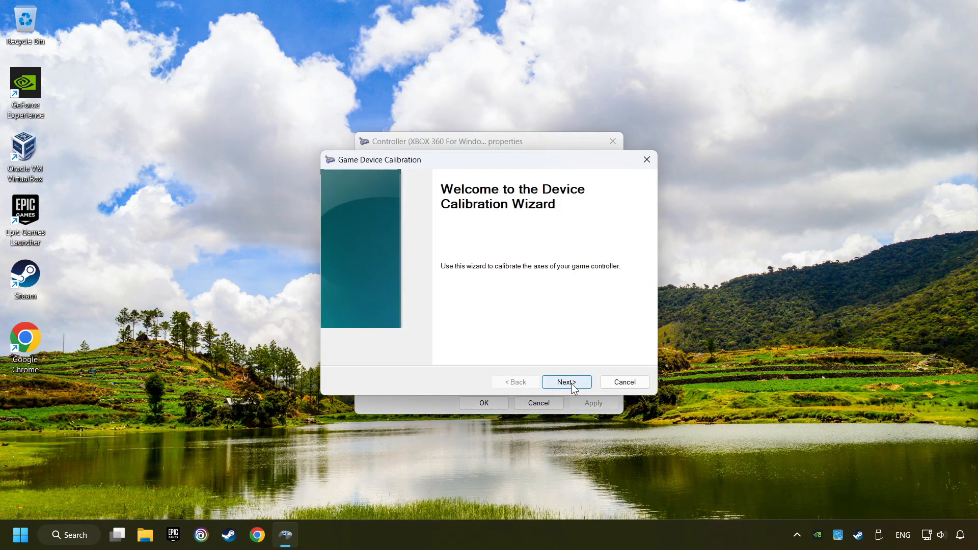
{"action": "left_click", "coordinate": [565, 381]}
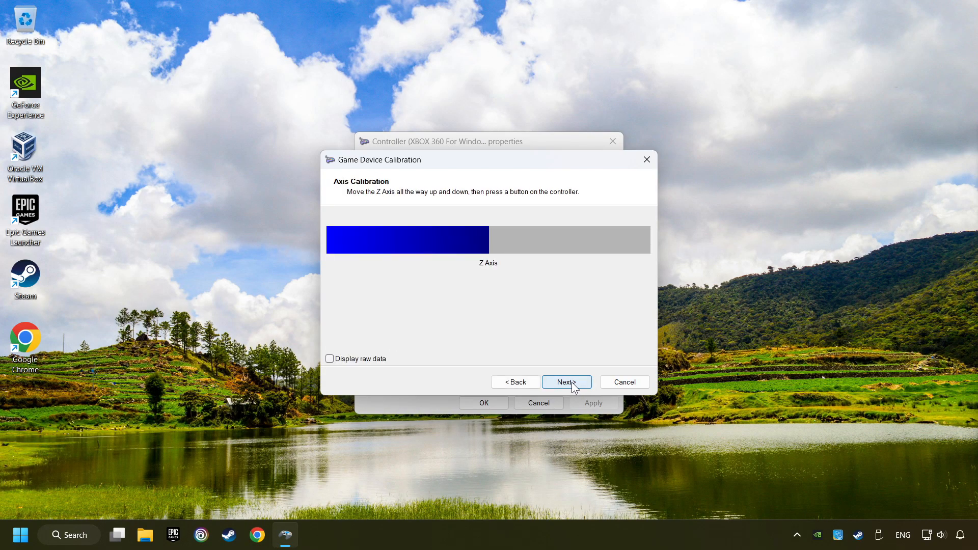
{"action": "left_click", "coordinate": [566, 382]}
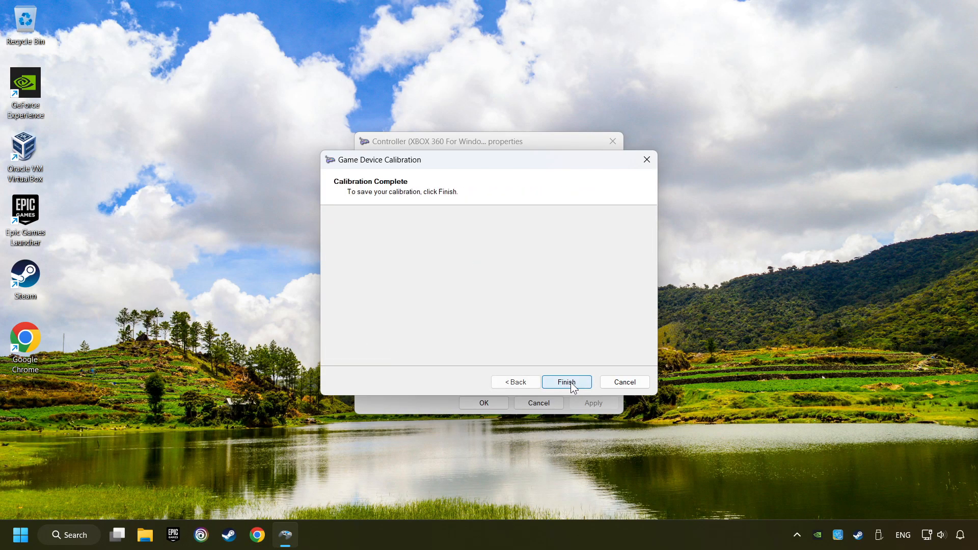
{"action": "left_click", "coordinate": [565, 381]}
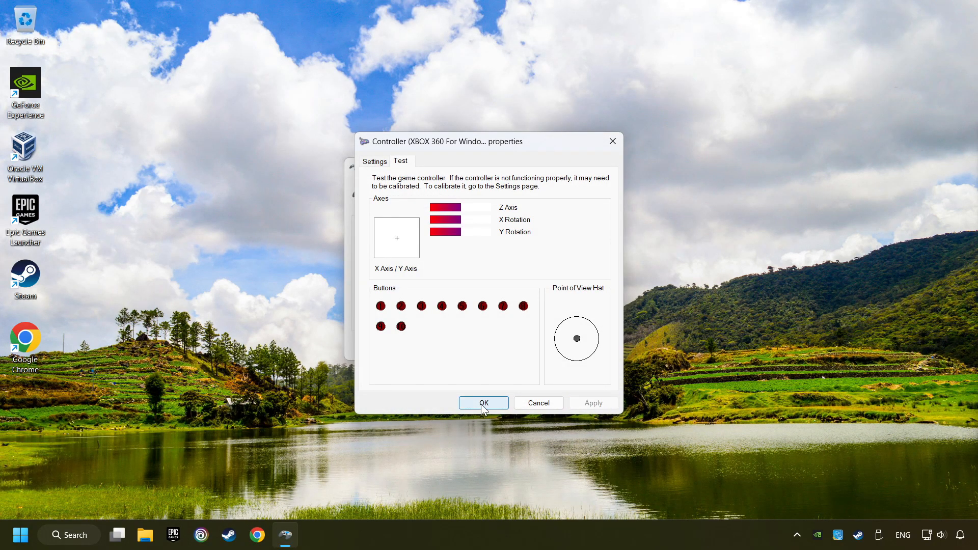
{"action": "left_click", "coordinate": [484, 402]}
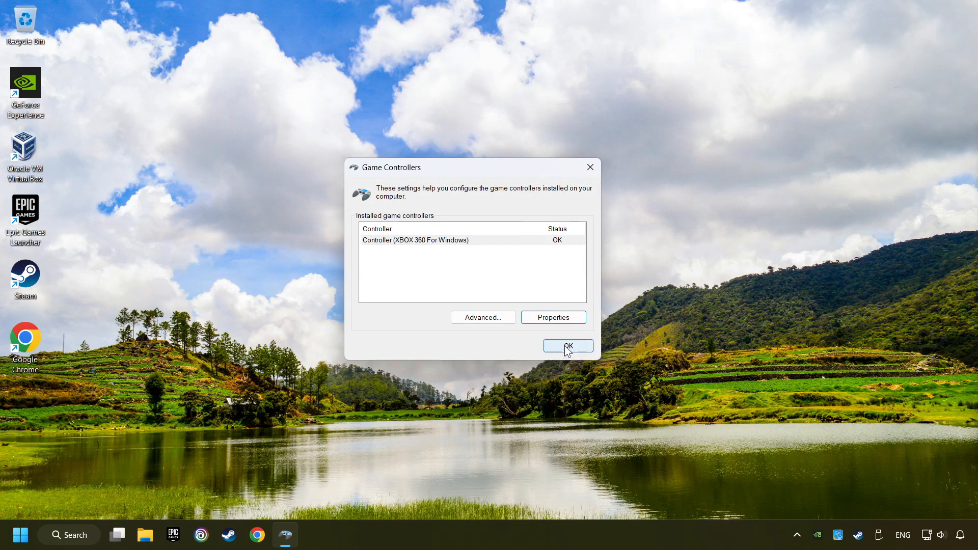
{"action": "left_click", "coordinate": [567, 346]}
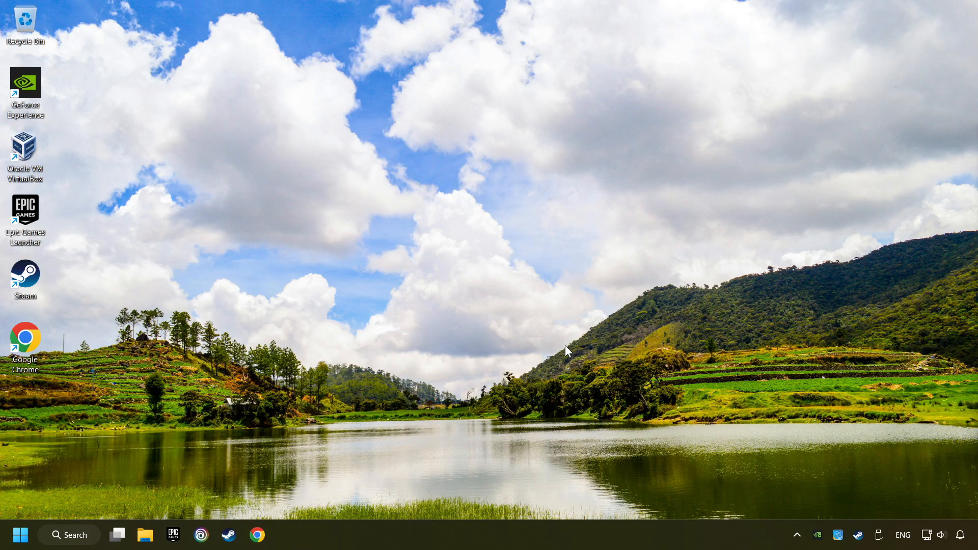
{"action": "mouse_move", "coordinate": [353, 473]}
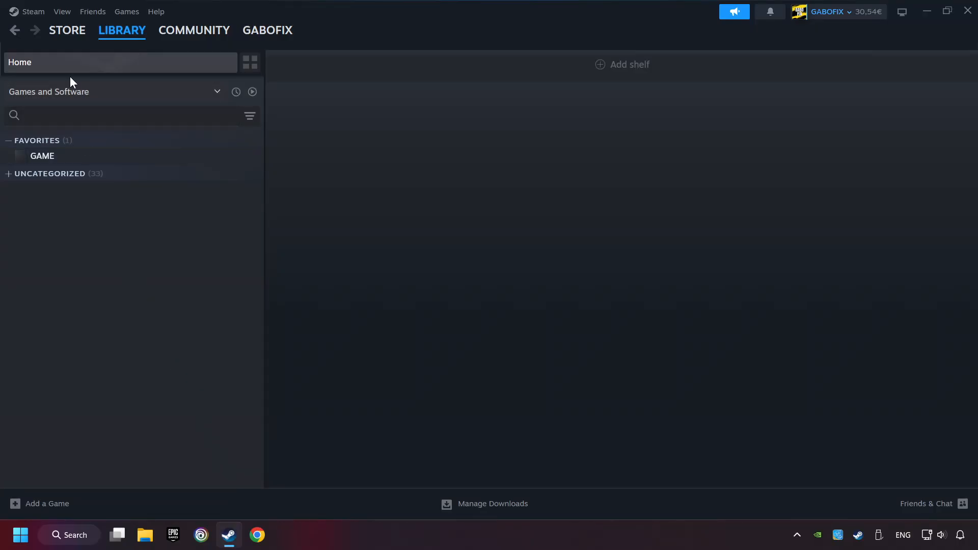
Step: Turn on Steam Input for Xbox, Switch Pro and generic controllers, then close Settings
{"action": "left_click", "coordinate": [33, 11]}
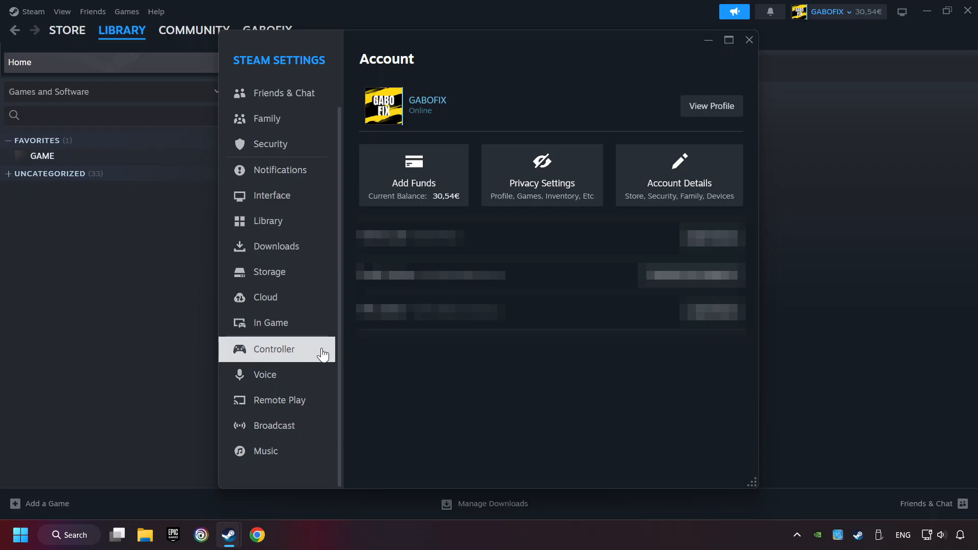
{"action": "left_click", "coordinate": [272, 348]}
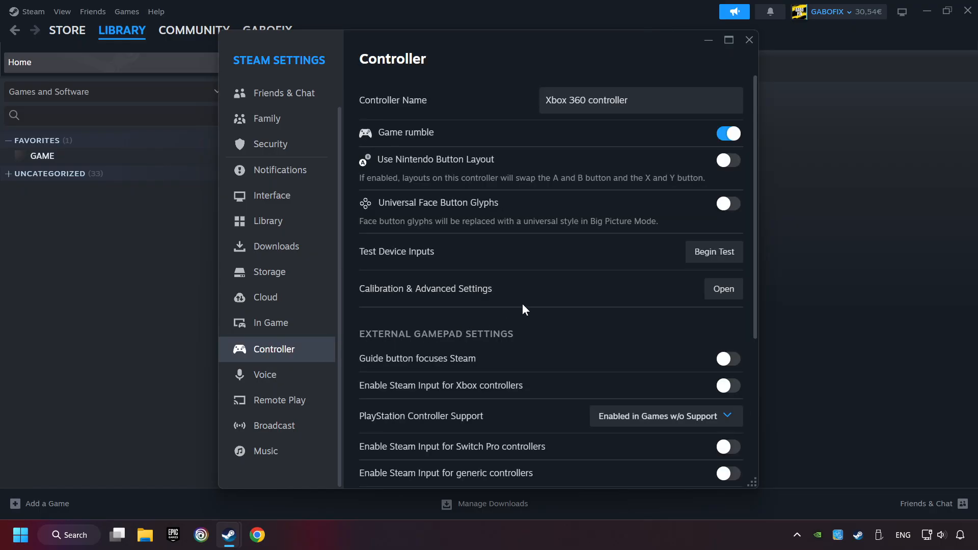
{"action": "scroll", "scroll_direction": "down", "scroll_amount": 3}
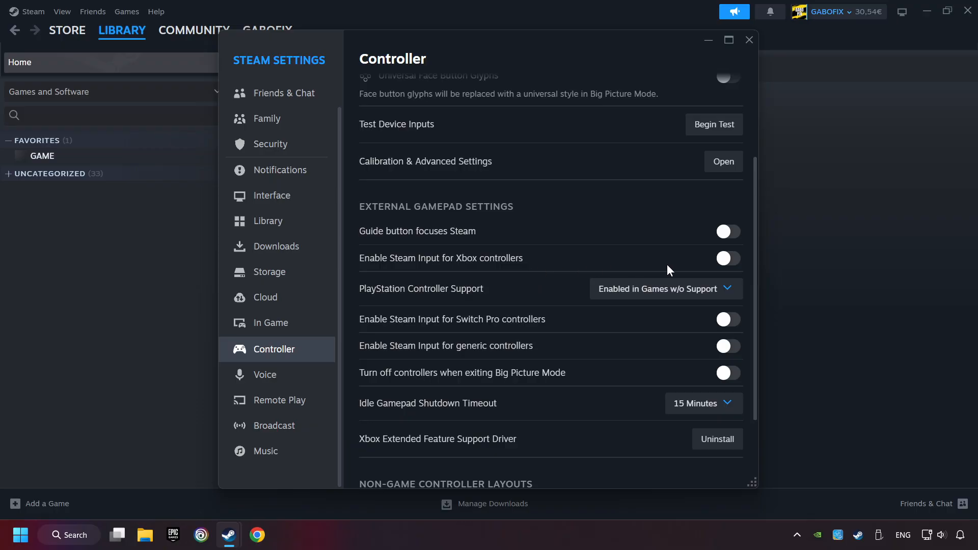
{"action": "left_click", "coordinate": [727, 258]}
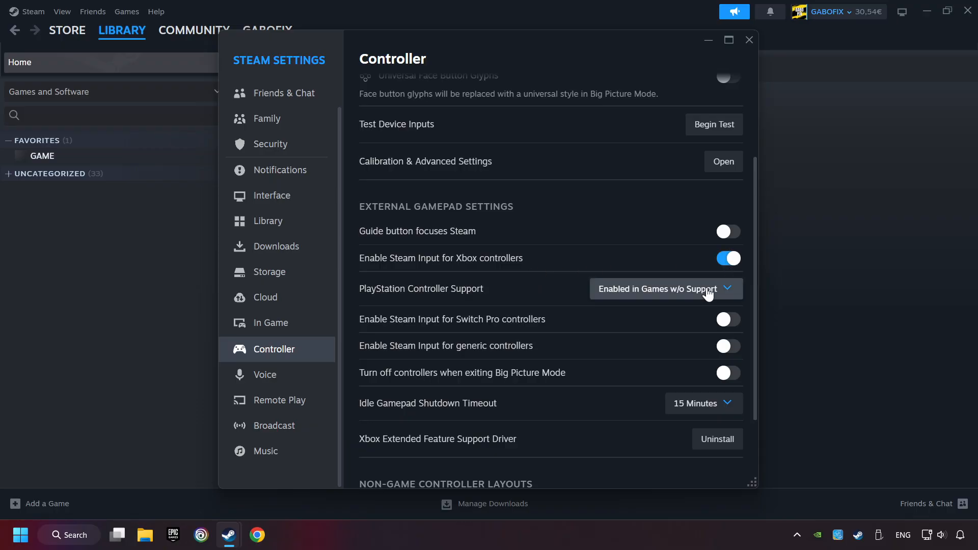
{"action": "left_click", "coordinate": [727, 319]}
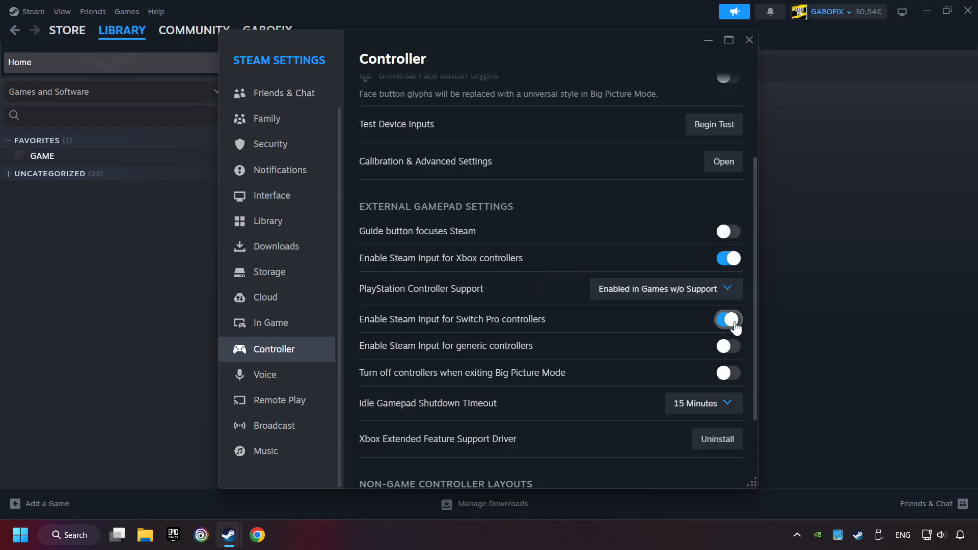
{"action": "left_click", "coordinate": [728, 345]}
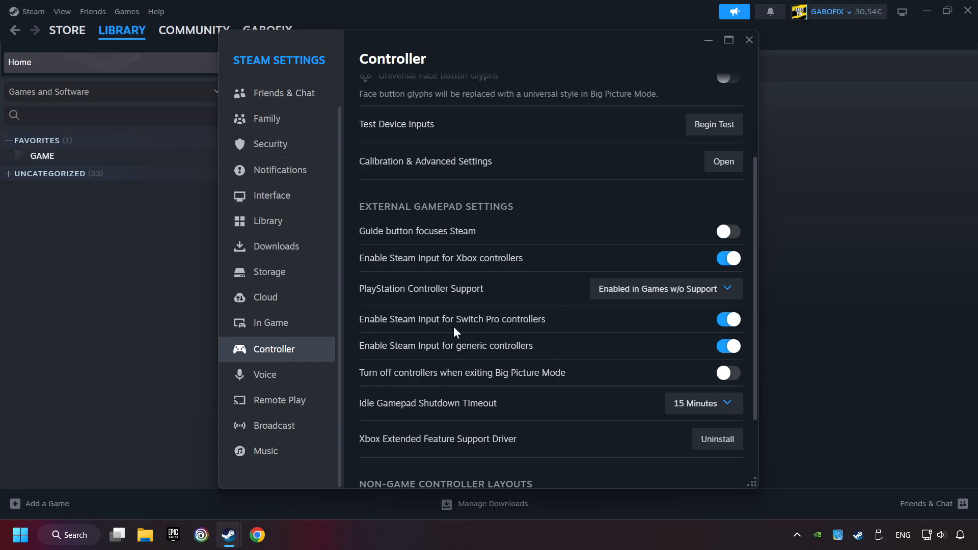
{"action": "mouse_move", "coordinate": [496, 274]}
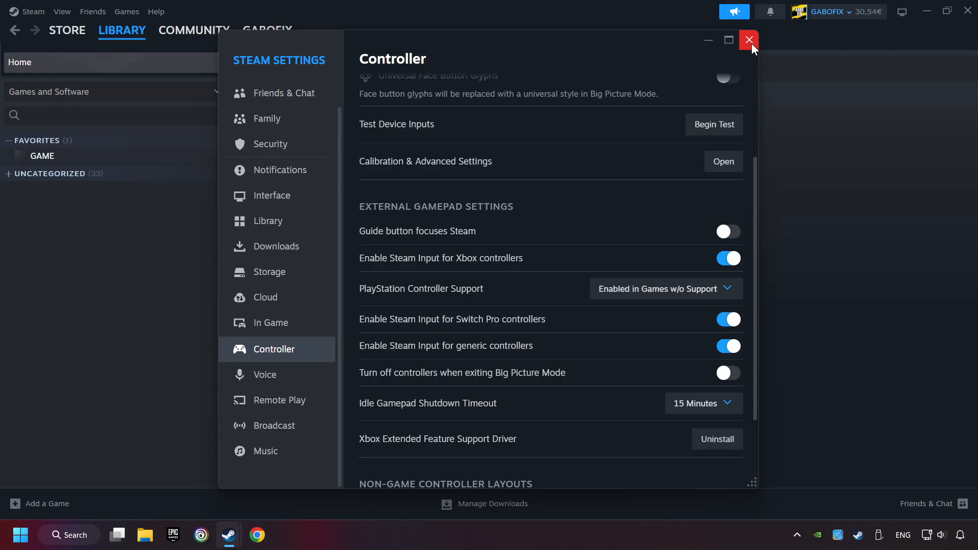
{"action": "left_click", "coordinate": [749, 40]}
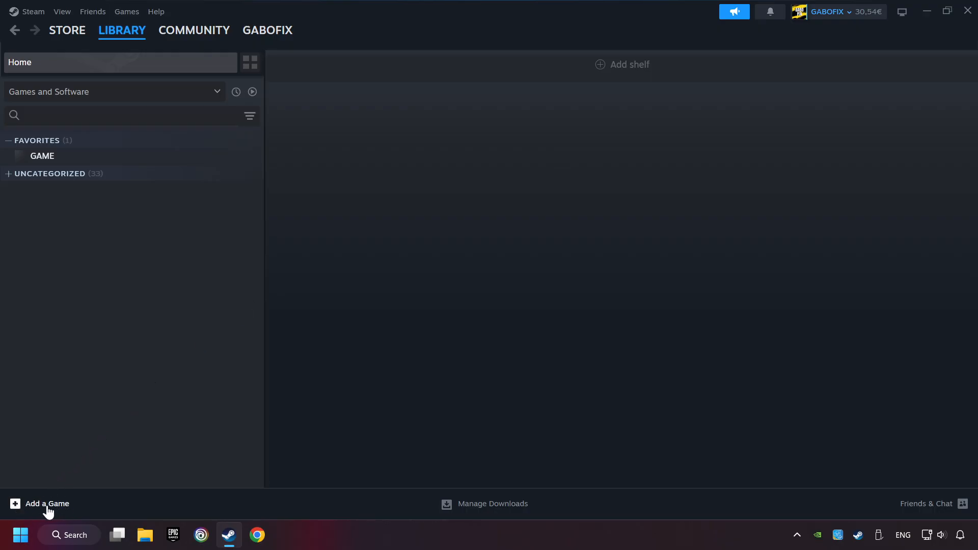
{"action": "left_click", "coordinate": [41, 504]}
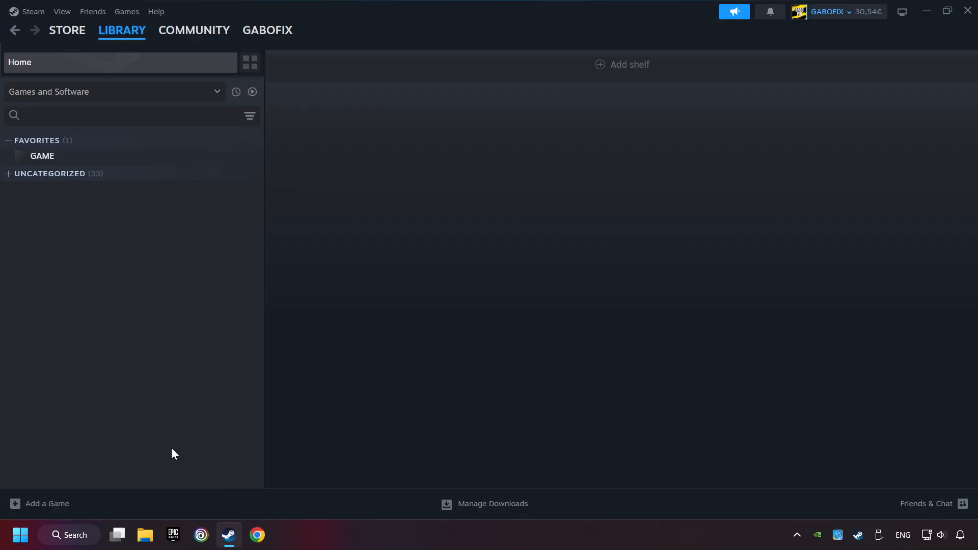
{"action": "left_click", "coordinate": [47, 503]}
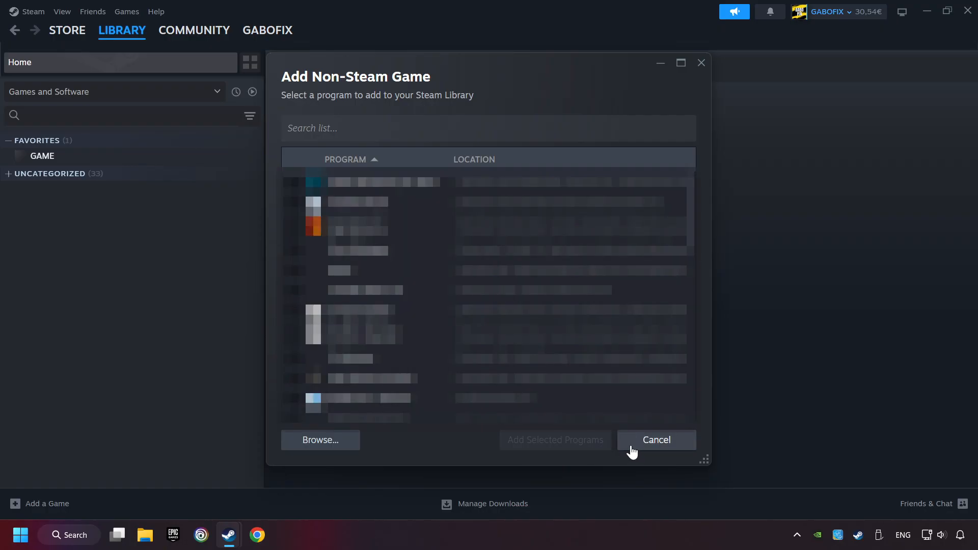
{"action": "left_click", "coordinate": [656, 440]}
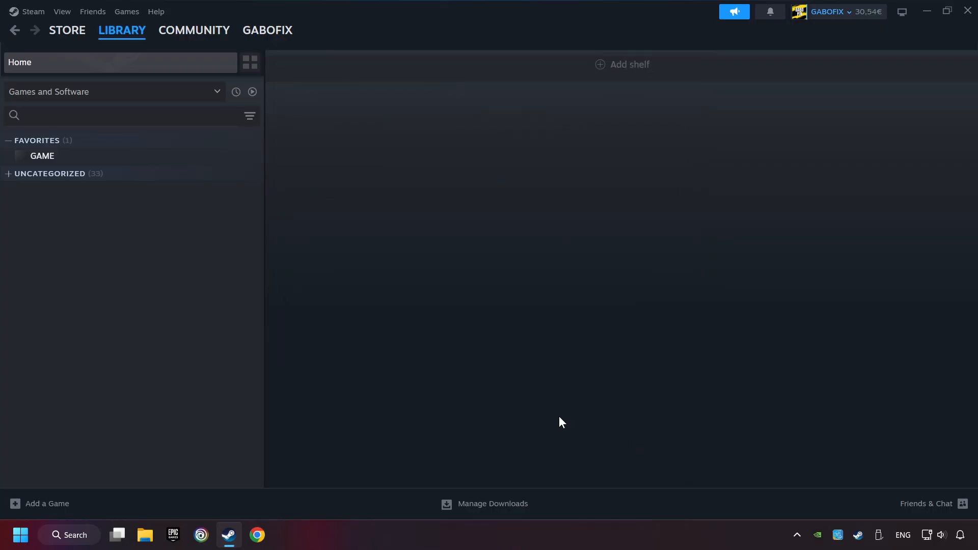
{"action": "left_click", "coordinate": [122, 30]}
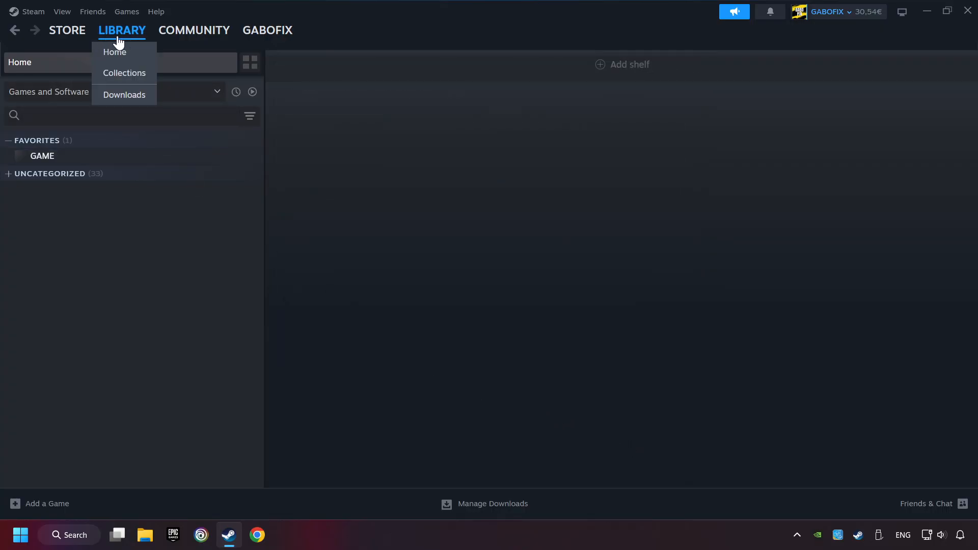
{"action": "left_click", "coordinate": [35, 189]}
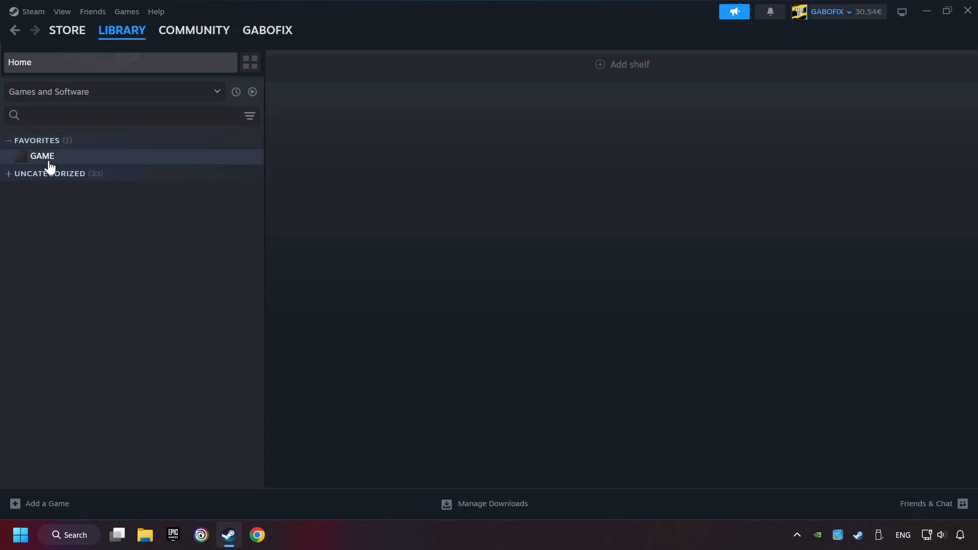
{"action": "mouse_move", "coordinate": [111, 164]}
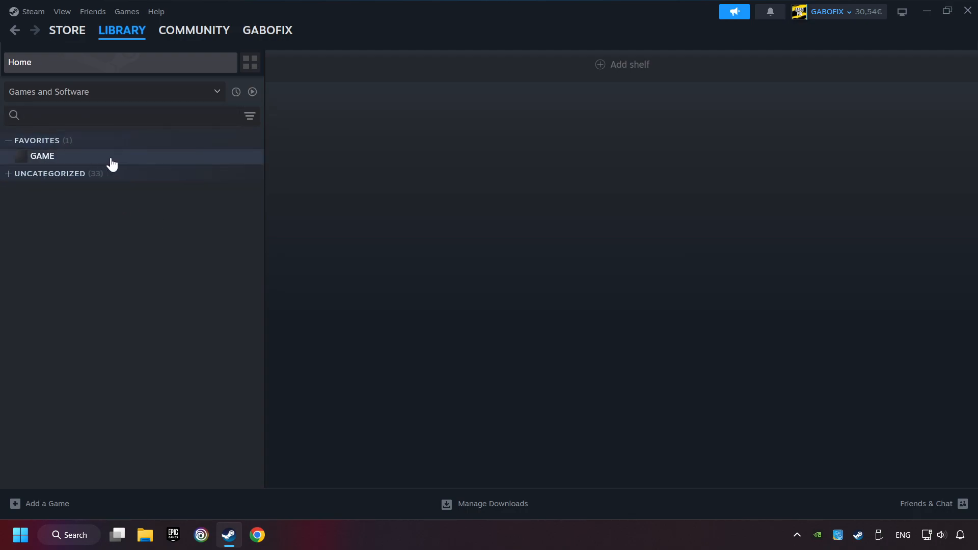
Step: Open GAME from Favorites in the Steam library sidebar
{"action": "left_click", "coordinate": [41, 156]}
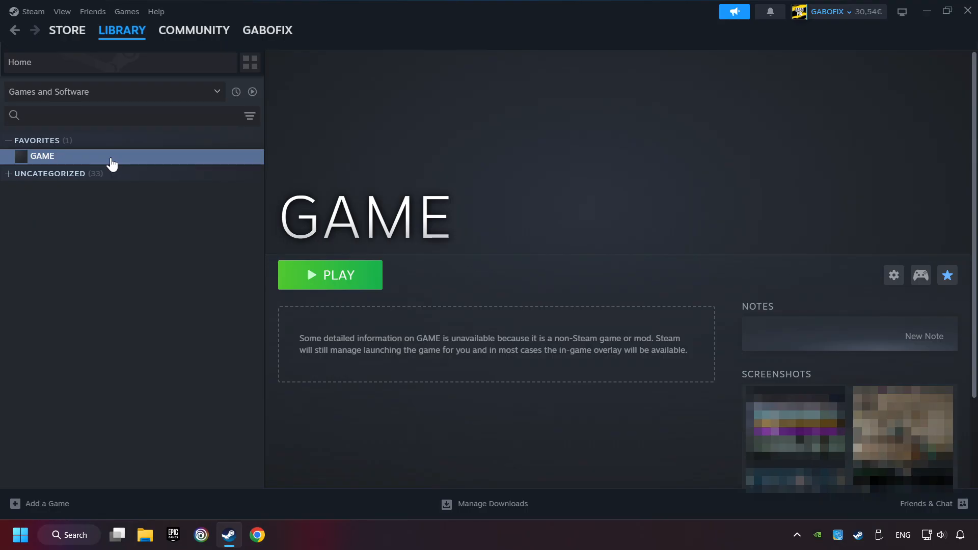
{"action": "mouse_move", "coordinate": [808, 265]}
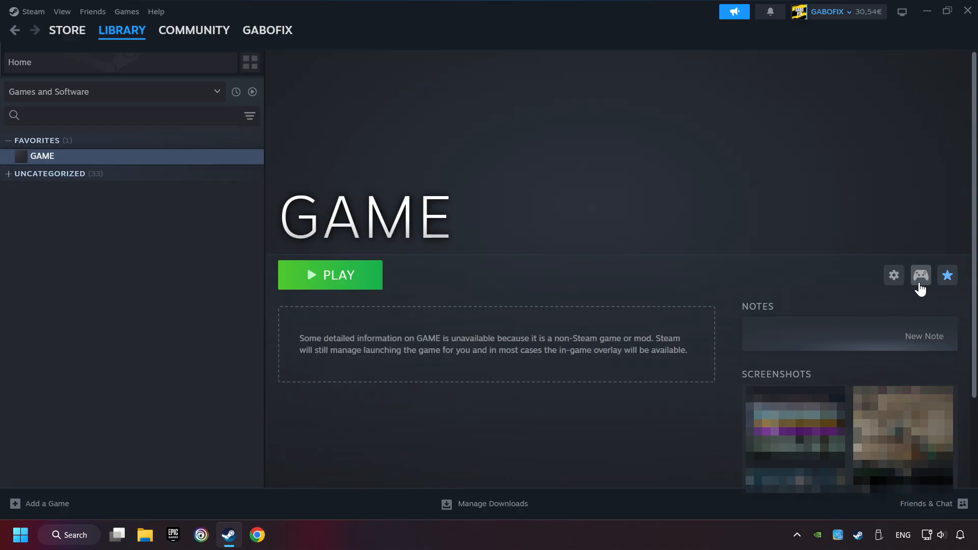
{"action": "mouse_move", "coordinate": [924, 305]}
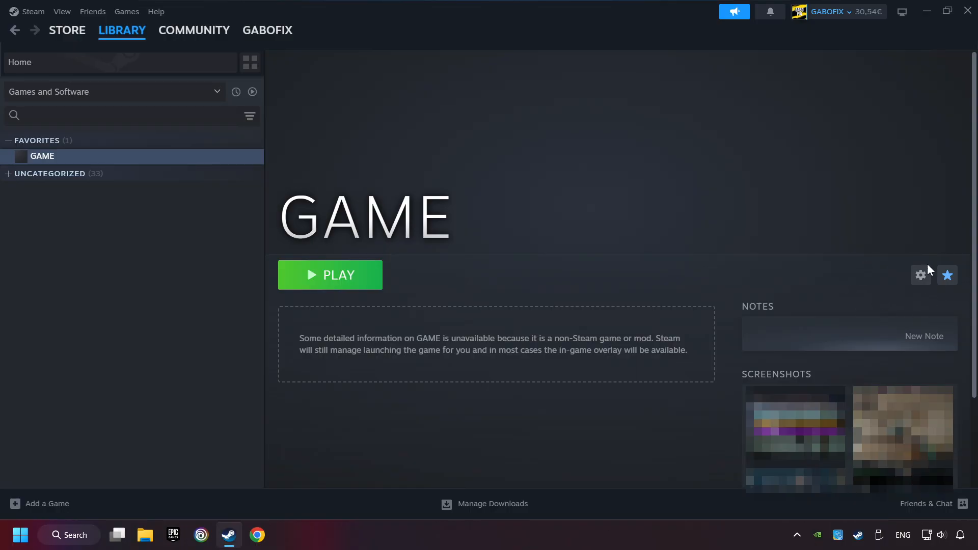
{"action": "mouse_move", "coordinate": [934, 306]}
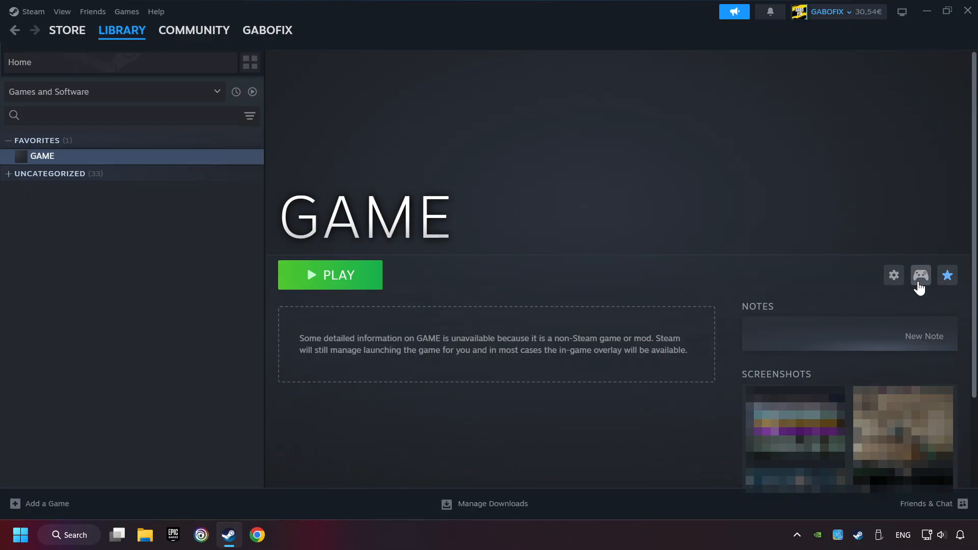
Step: Open GAME's controller layout settings and browse the template list for a new layout
{"action": "left_click", "coordinate": [920, 275]}
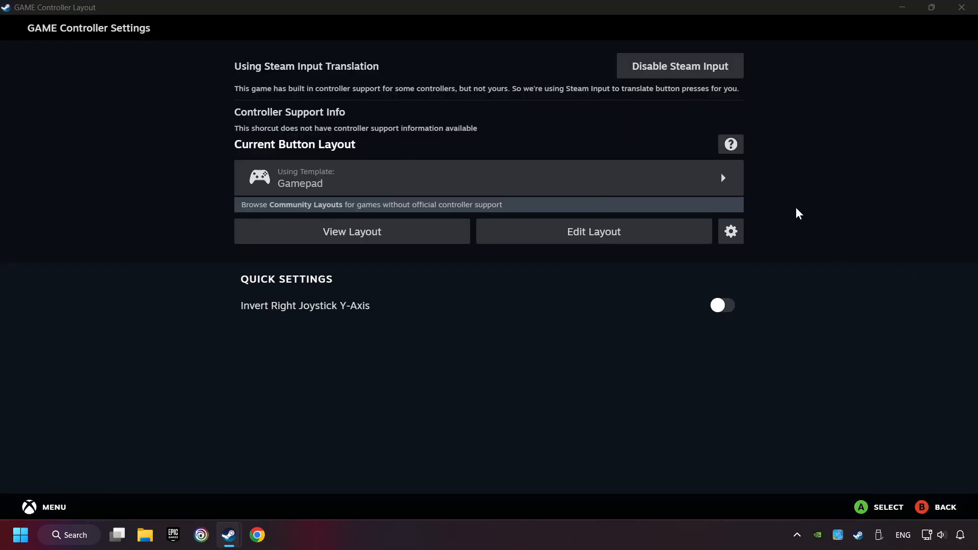
{"action": "mouse_move", "coordinate": [689, 80]}
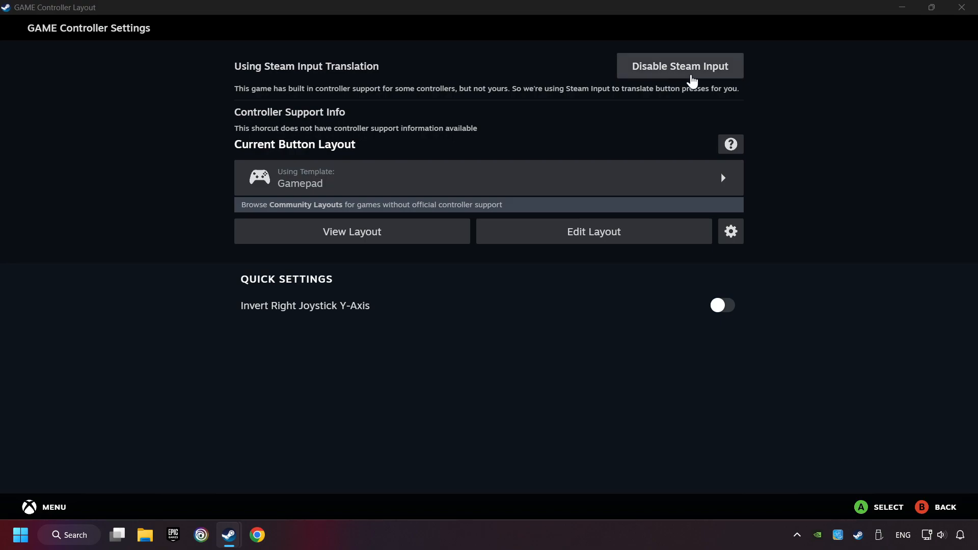
{"action": "mouse_move", "coordinate": [667, 112]}
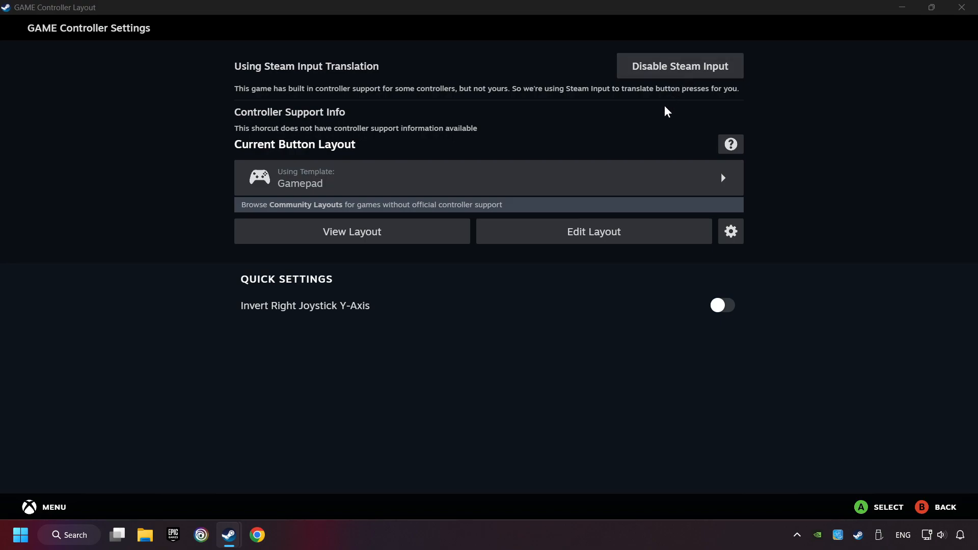
{"action": "mouse_move", "coordinate": [357, 183]}
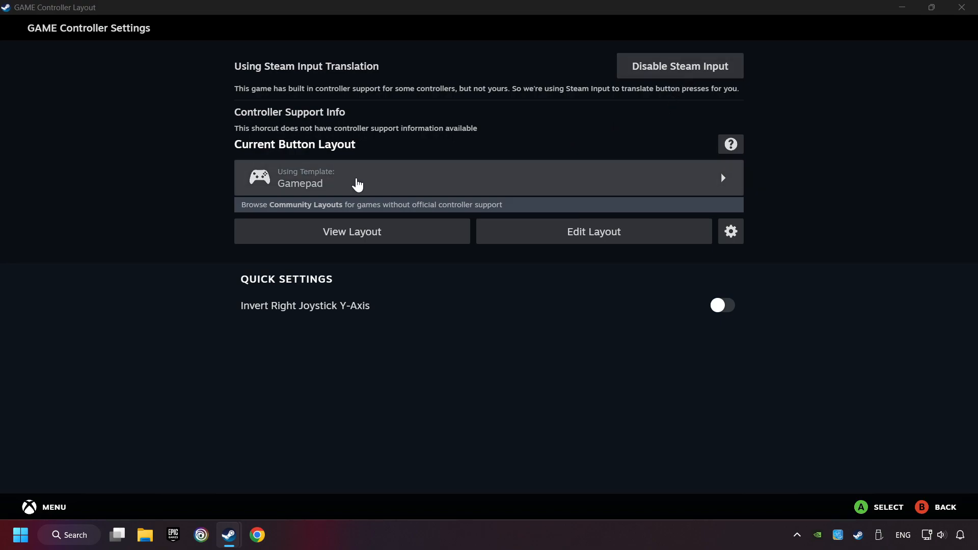
{"action": "left_click", "coordinate": [488, 178]}
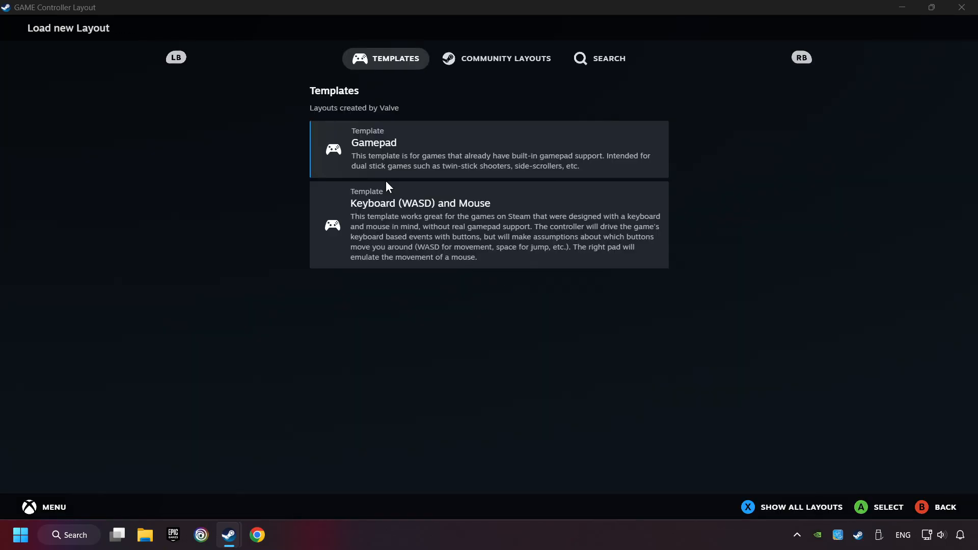
{"action": "mouse_move", "coordinate": [427, 148]}
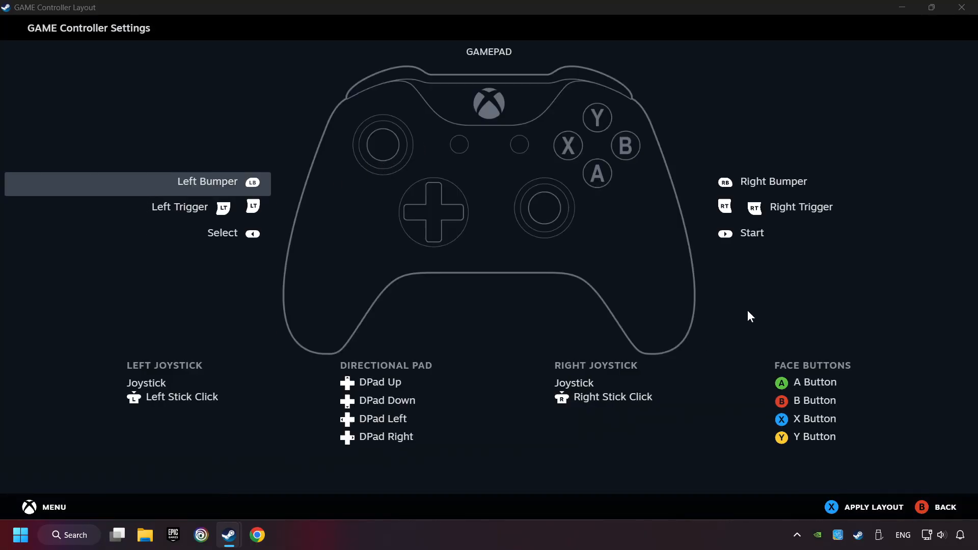
{"action": "mouse_move", "coordinate": [755, 186]}
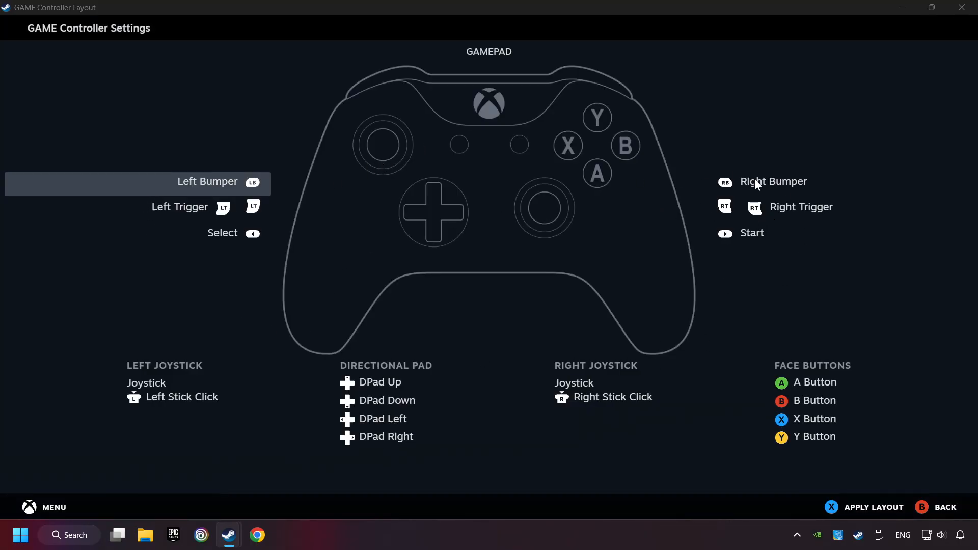
Step: Review the Gamepad template's button, D-pad and joystick mappings, then return to the preview
{"action": "left_click", "coordinate": [773, 181]}
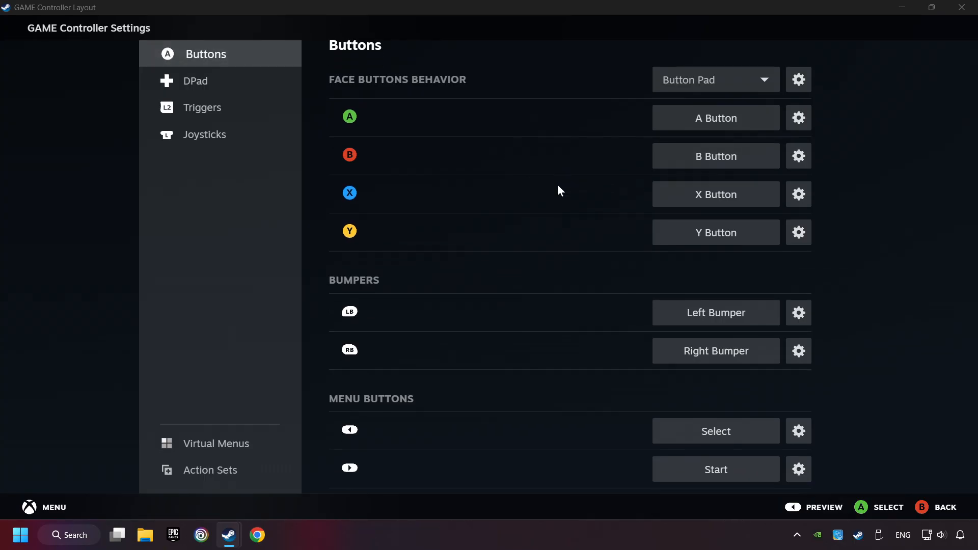
{"action": "left_click", "coordinate": [198, 80]}
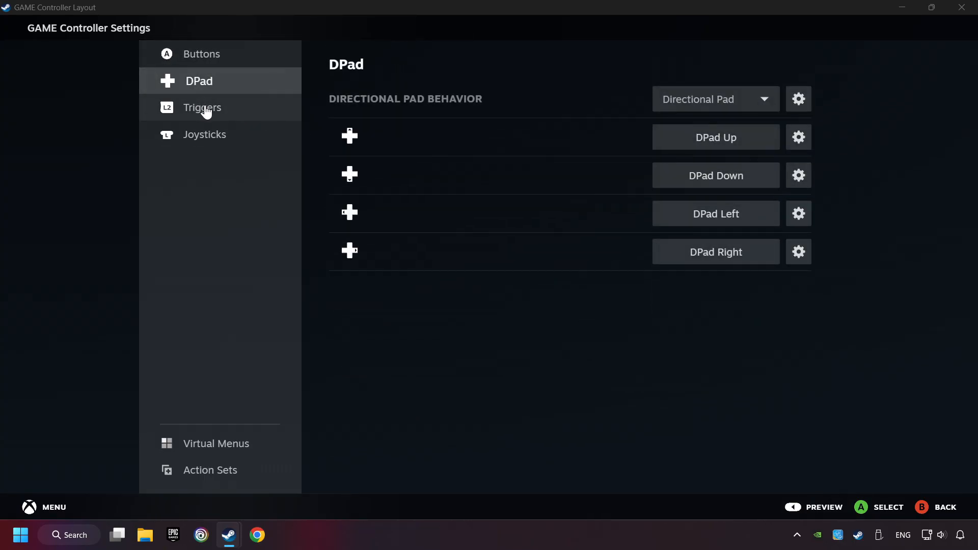
{"action": "left_click", "coordinate": [205, 134]}
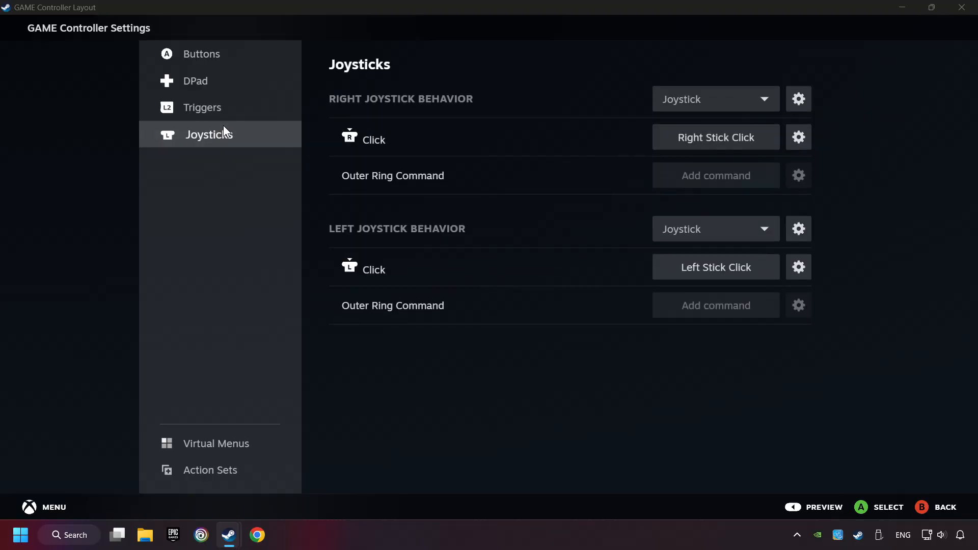
{"action": "left_click", "coordinate": [206, 54]}
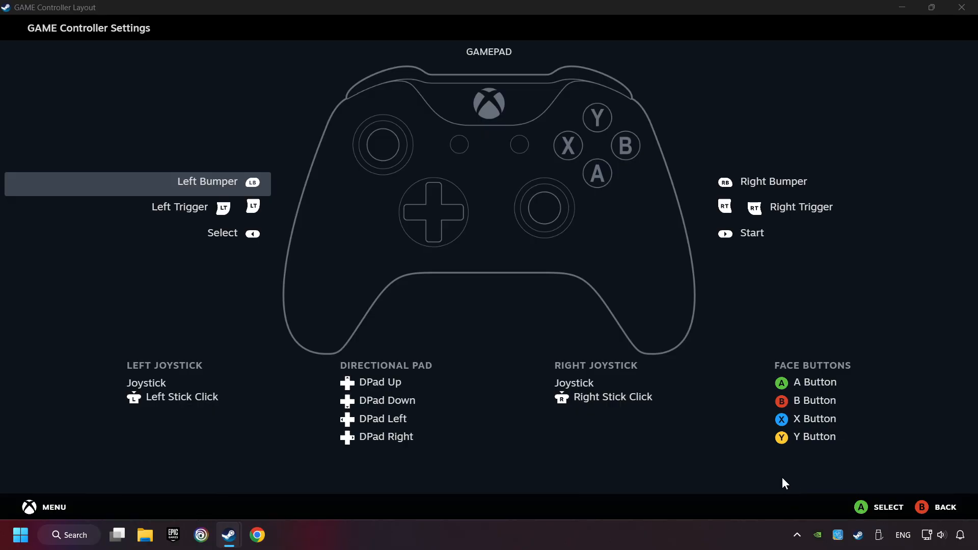
{"action": "mouse_move", "coordinate": [945, 509]}
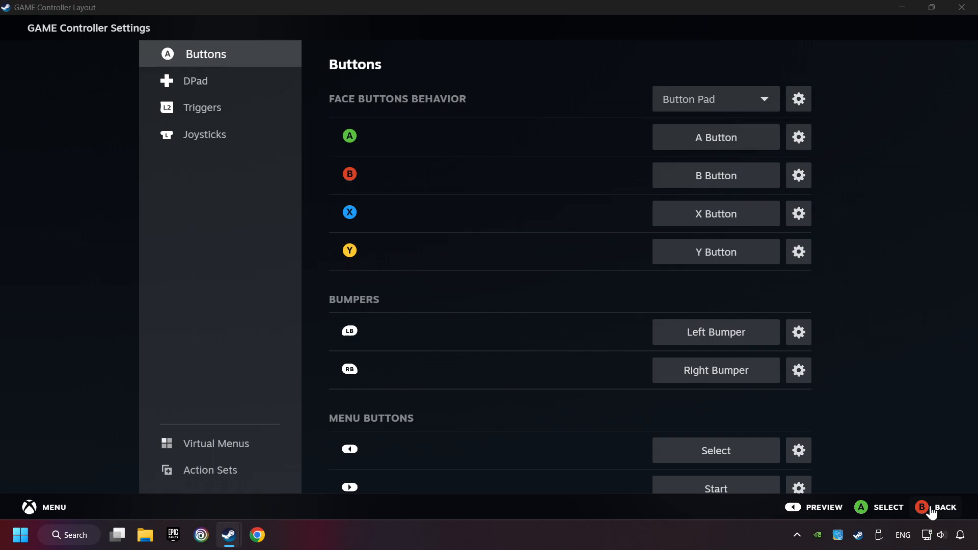
{"action": "left_click", "coordinate": [822, 506]}
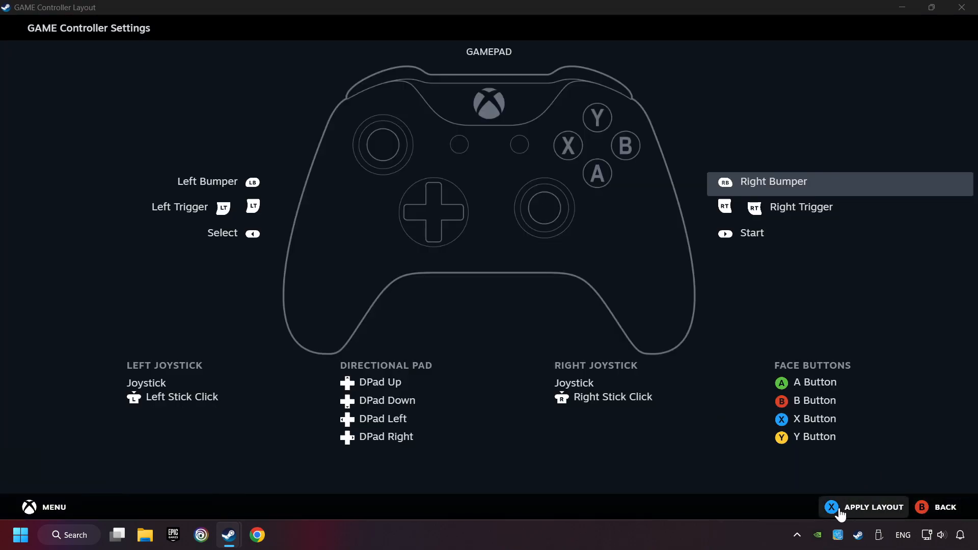
{"action": "mouse_move", "coordinate": [839, 517]}
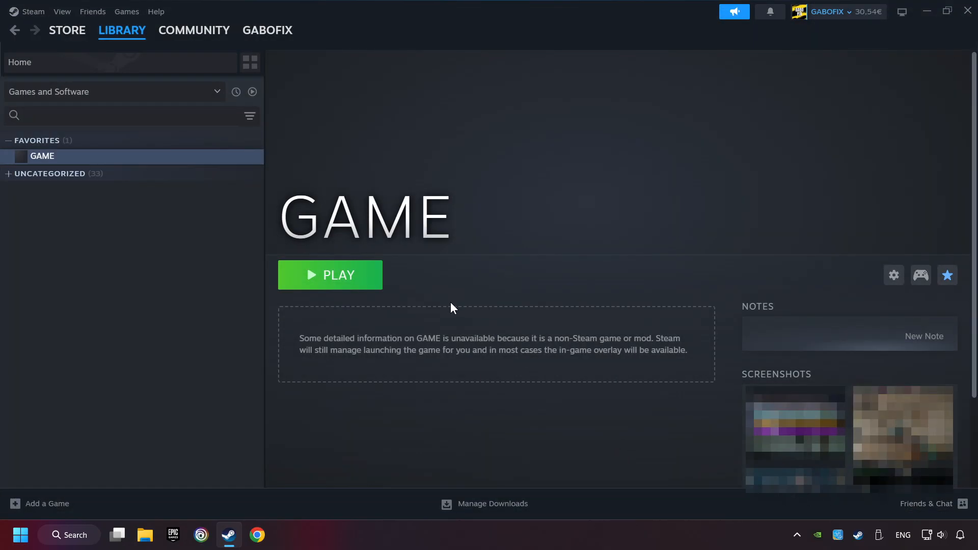
{"action": "mouse_move", "coordinate": [346, 292]}
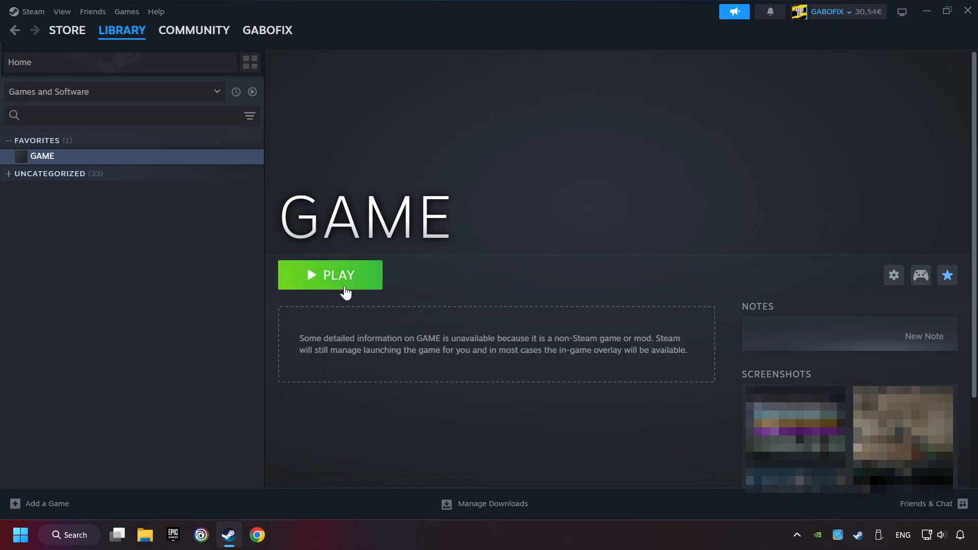